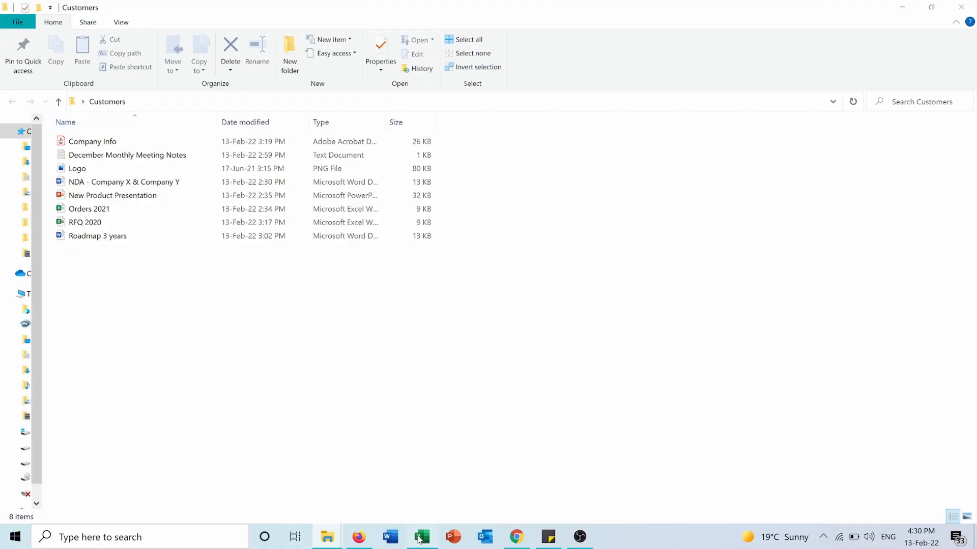
# Check the new-names workbook, then open Command Prompt at the Customers folder and move it aside.
pyautogui.click(420, 537)
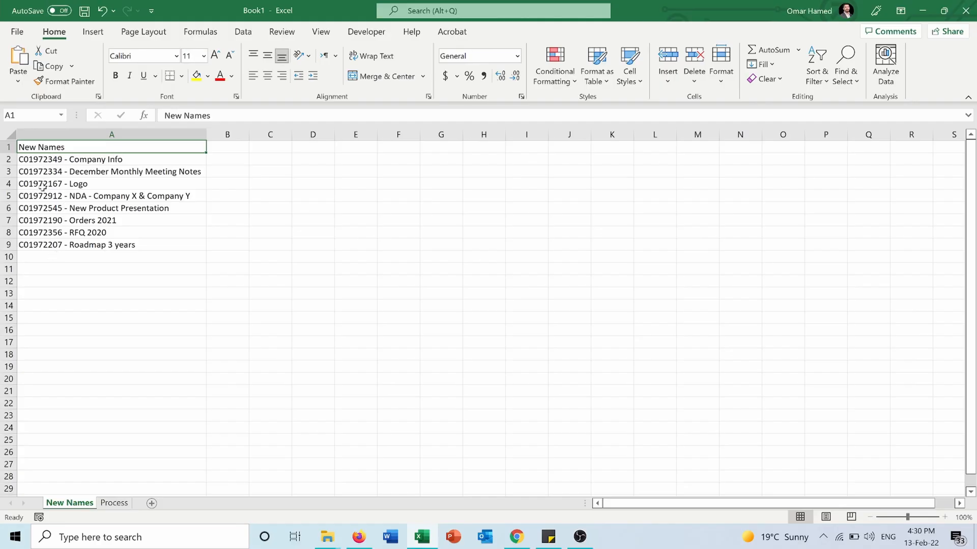
pyautogui.moveTo(298, 360)
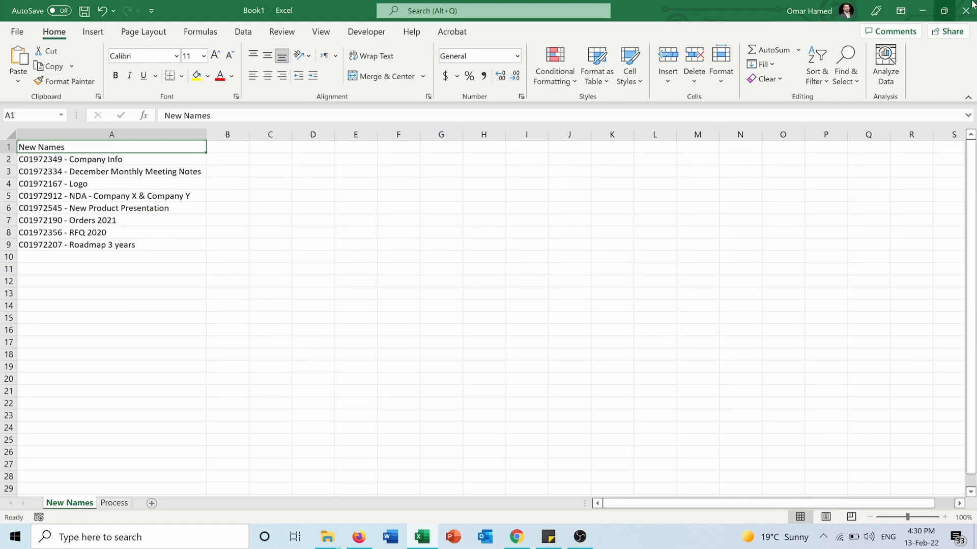
pyautogui.click(327, 537)
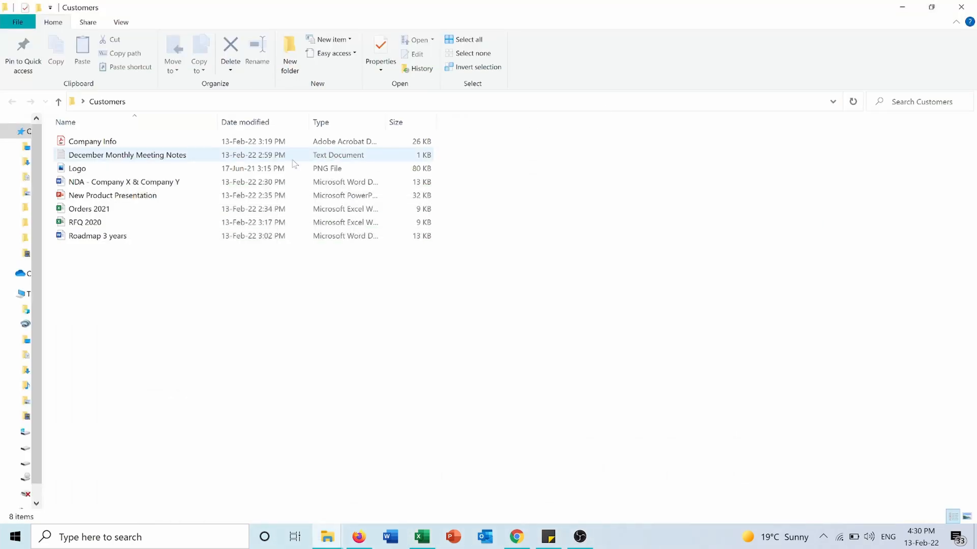
pyautogui.rightClick(92, 142)
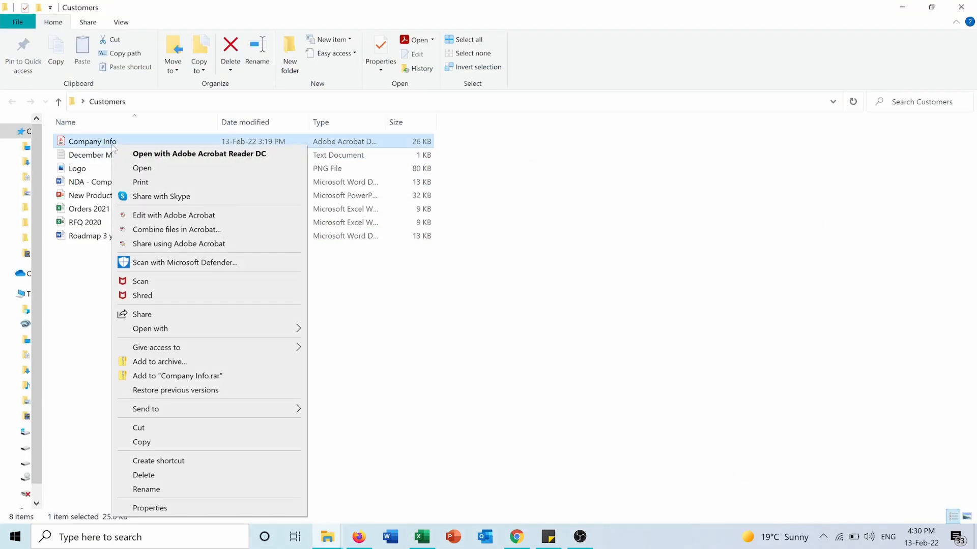
pyautogui.moveTo(67, 424)
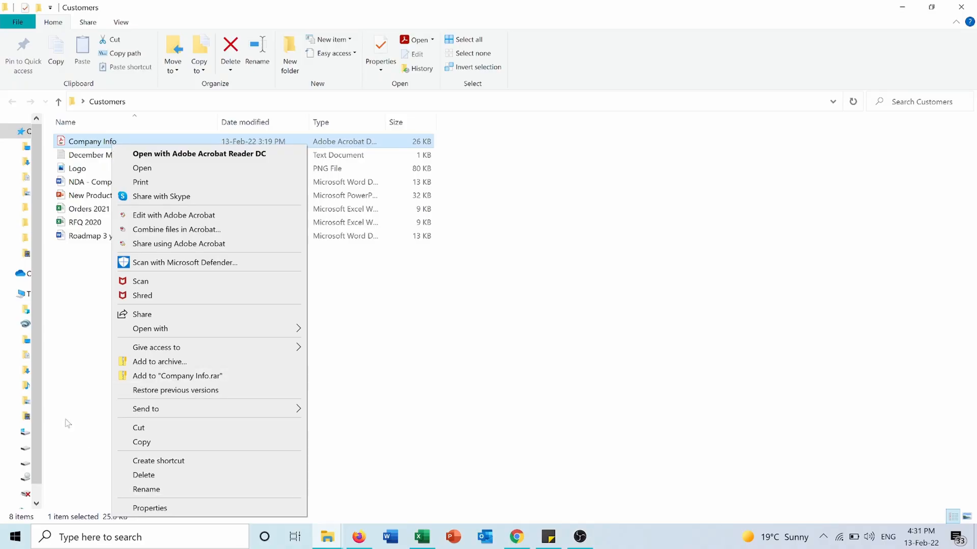
pyautogui.moveTo(49, 387)
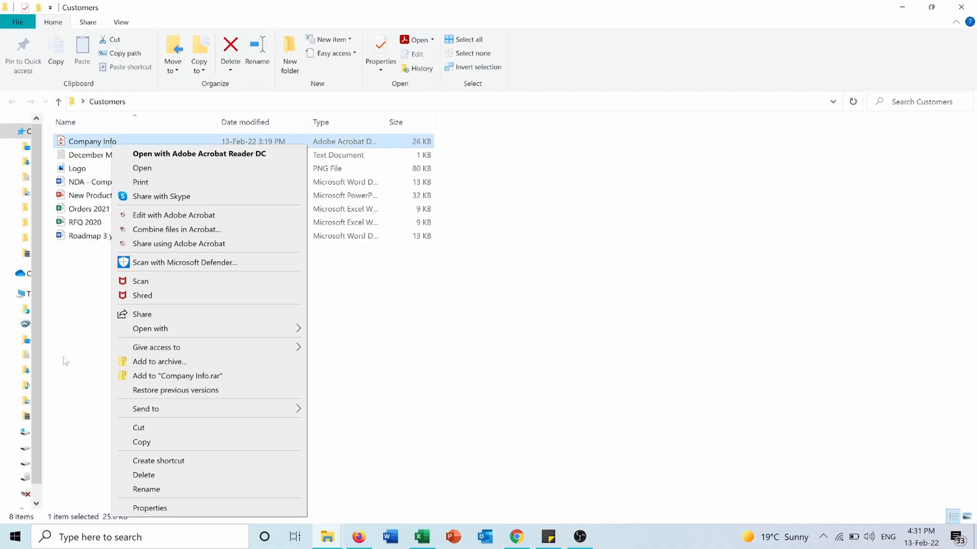
pyautogui.click(280, 339)
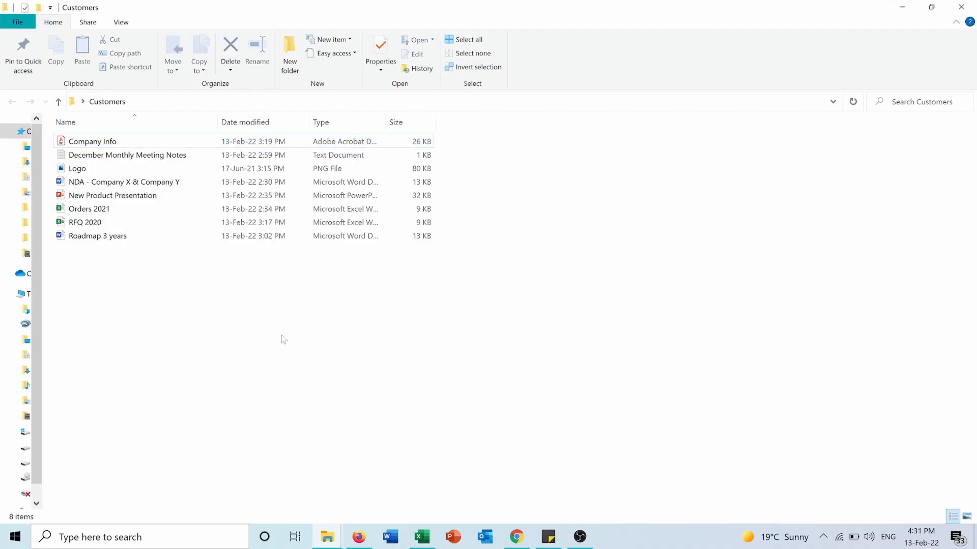
pyautogui.moveTo(165, 252)
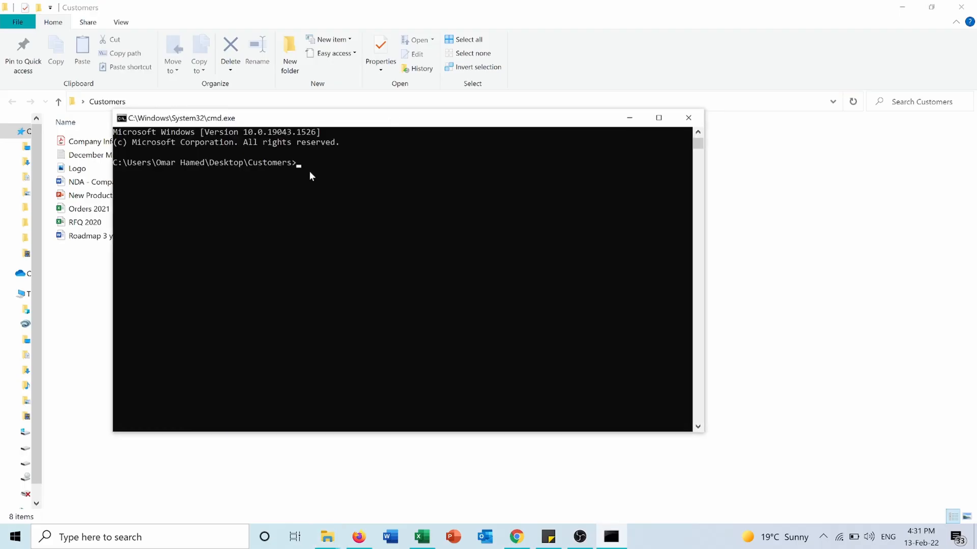
pyautogui.moveTo(352, 203)
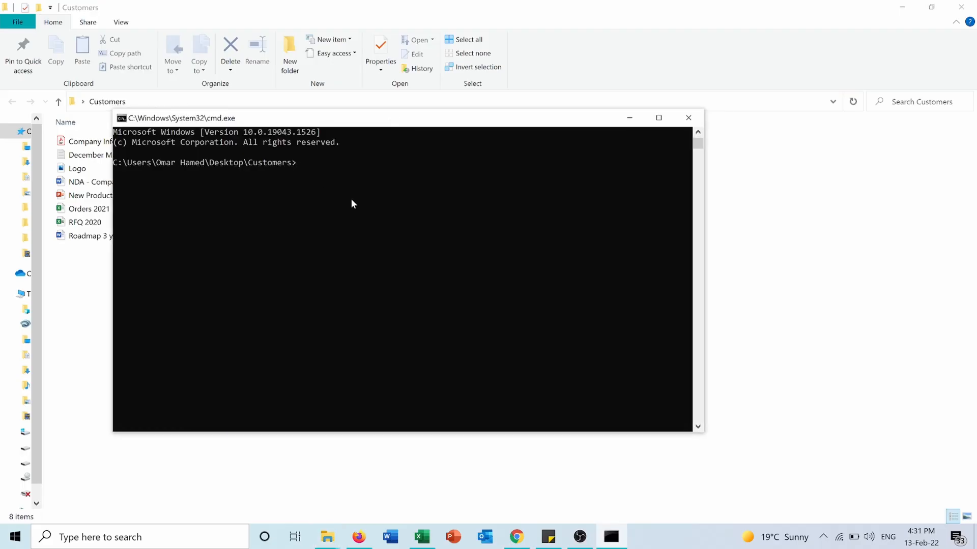
pyautogui.moveTo(352, 118); pyautogui.dragTo(374, 125)
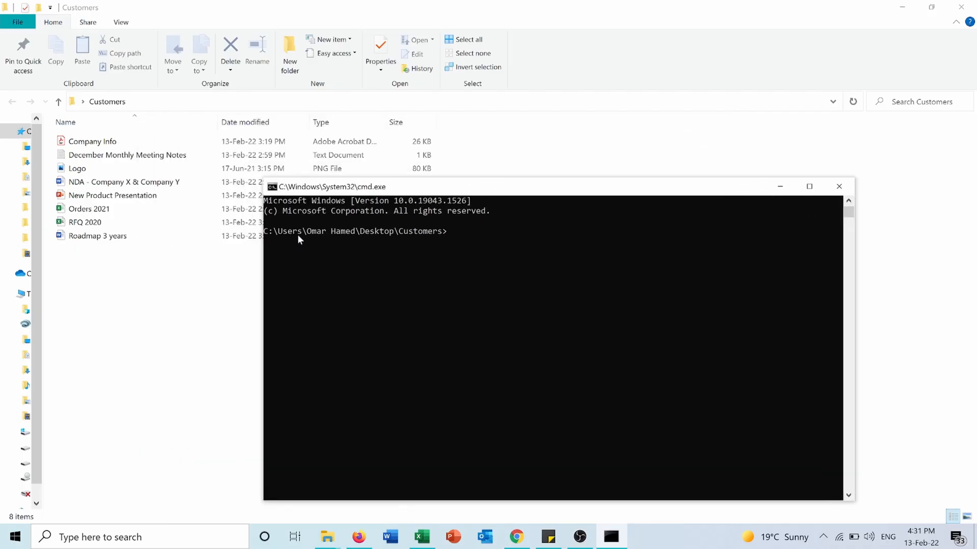
pyautogui.moveTo(426, 242)
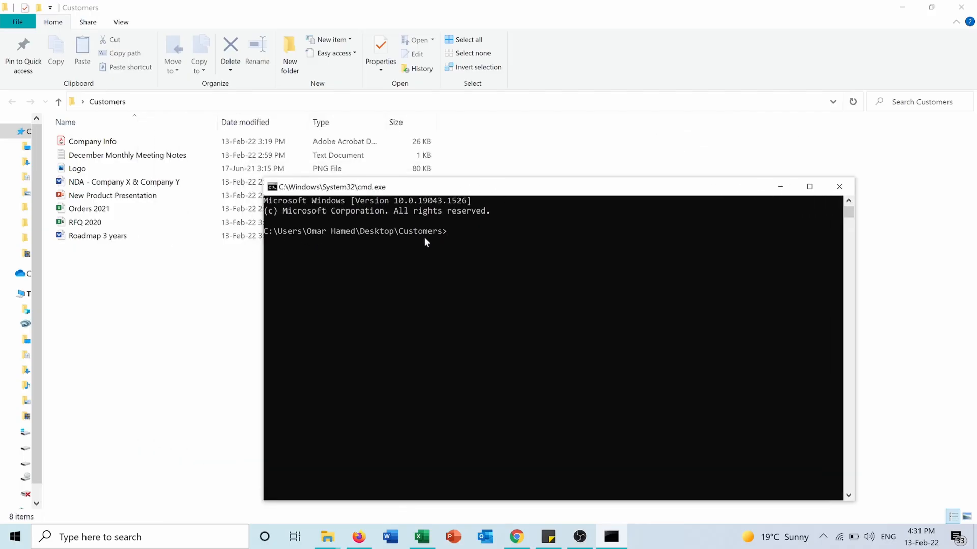
pyautogui.moveTo(112, 181)
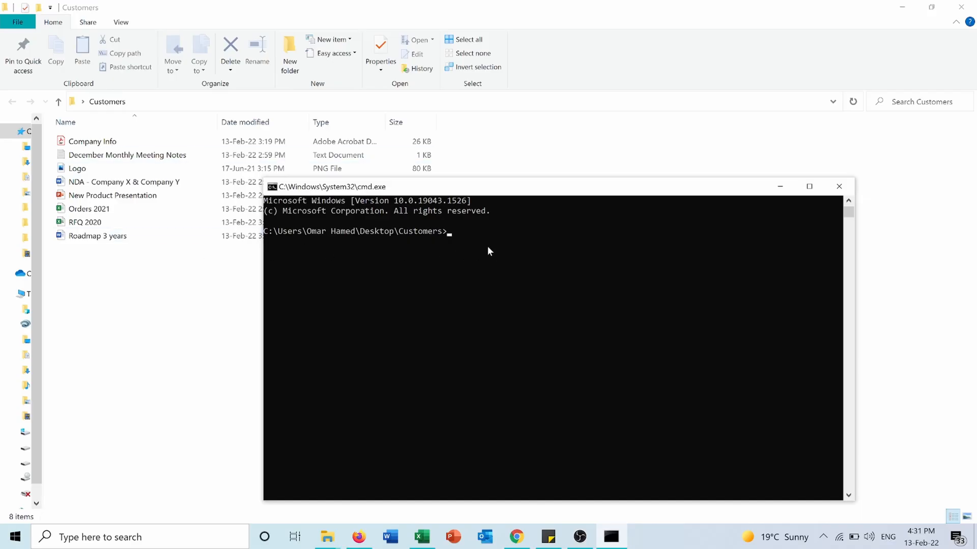
pyautogui.moveTo(485, 246)
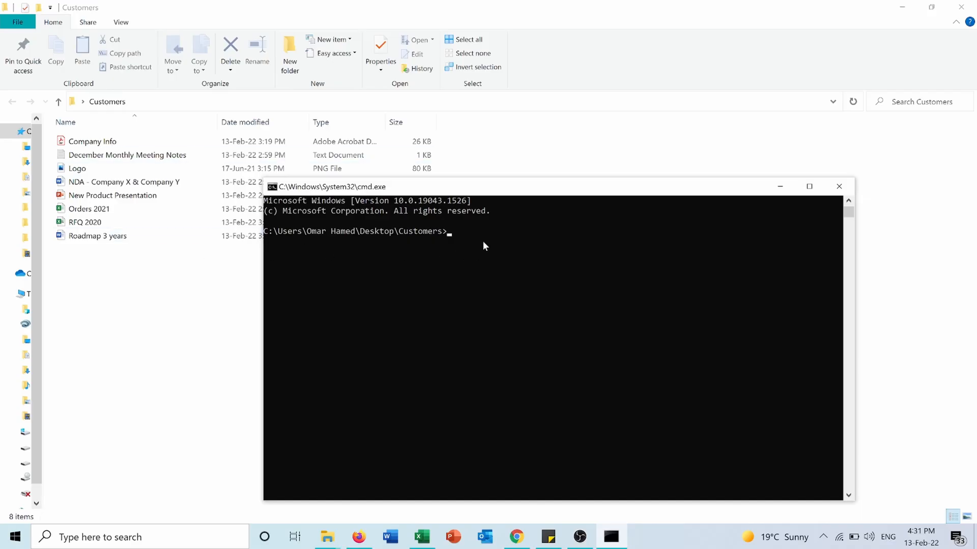
# Start the ren command naming the source file "Company Info.pdf".
pyautogui.click(93, 141)
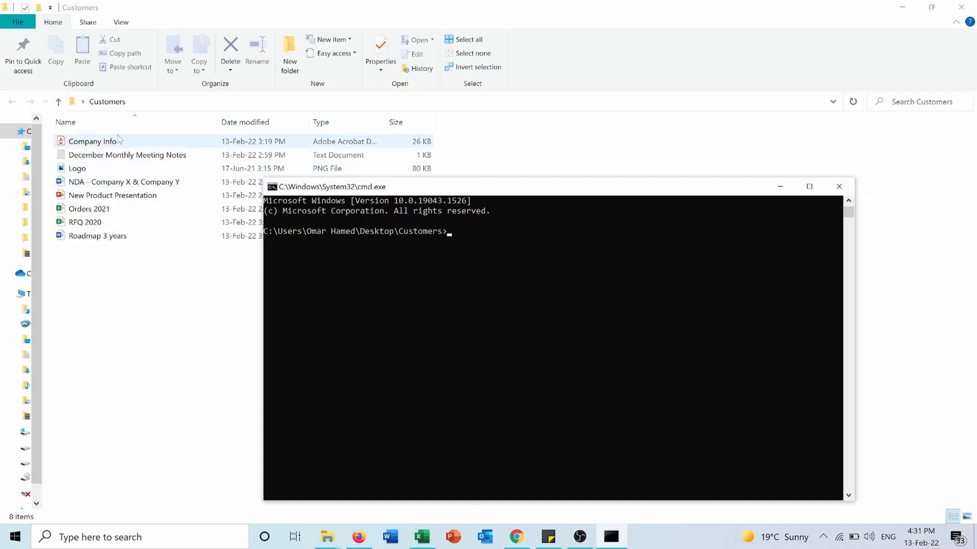
pyautogui.write('ren "')
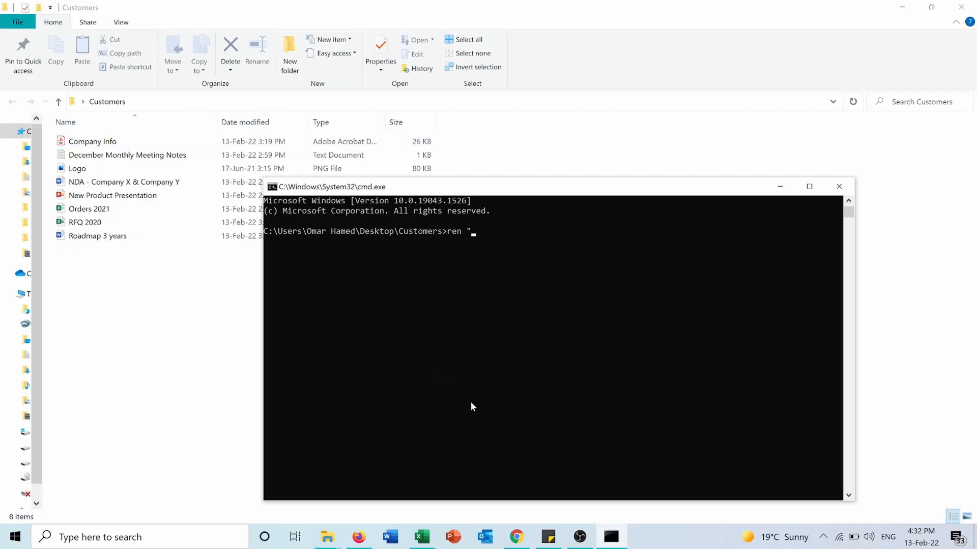
pyautogui.write('Cim')
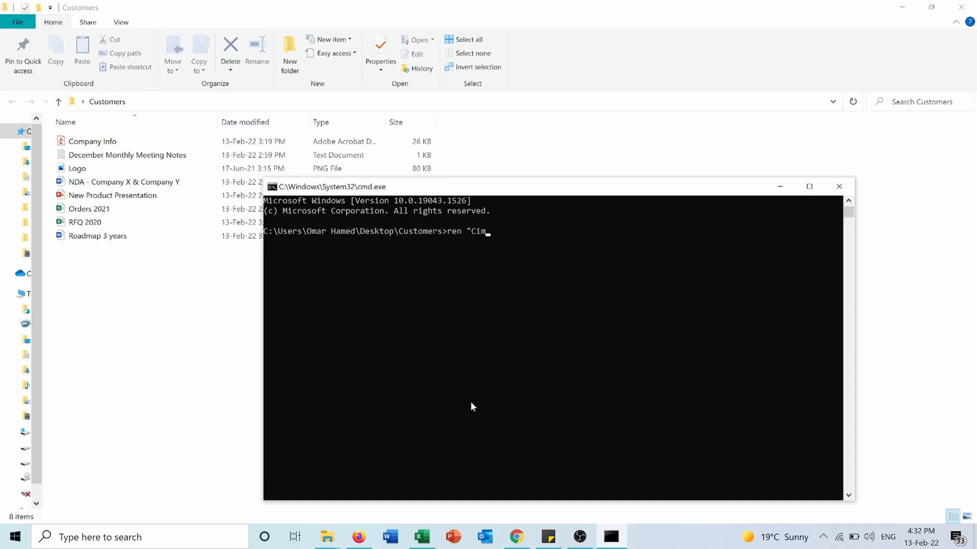
pyautogui.press('Backspace')
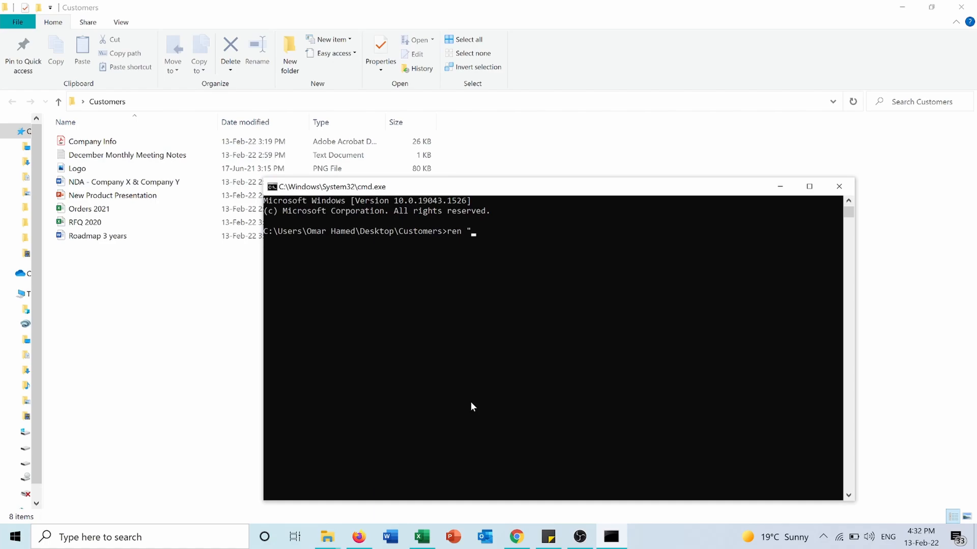
pyautogui.write('Company Inf')
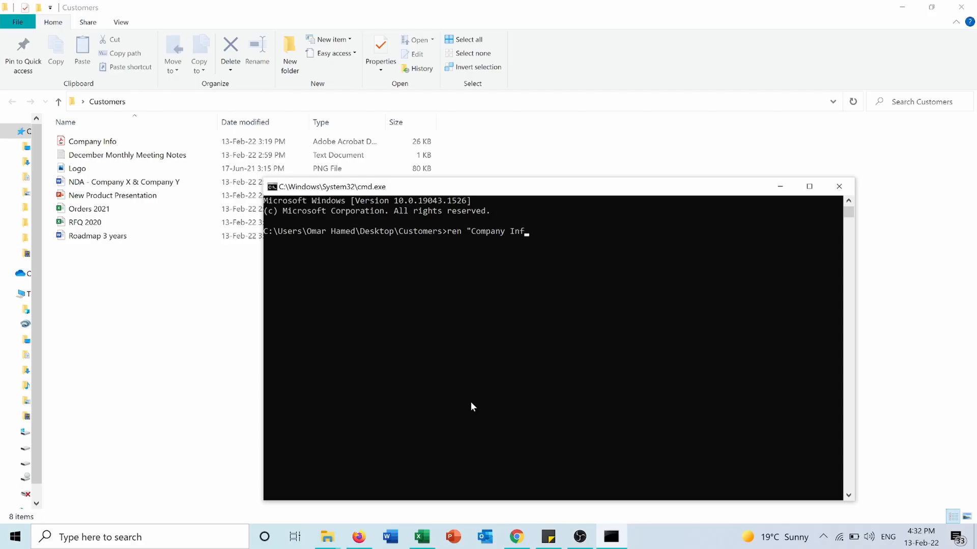
pyautogui.write('.p')
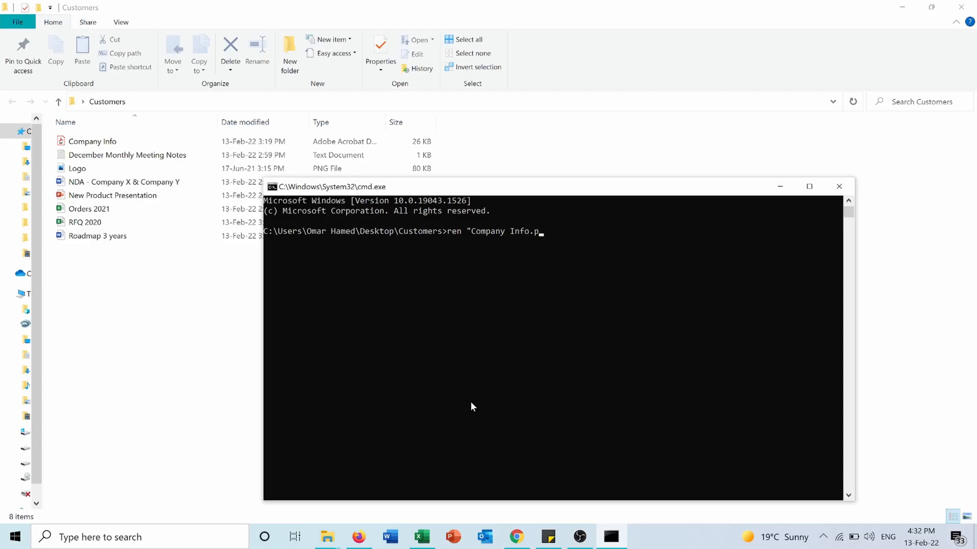
pyautogui.write('df"')
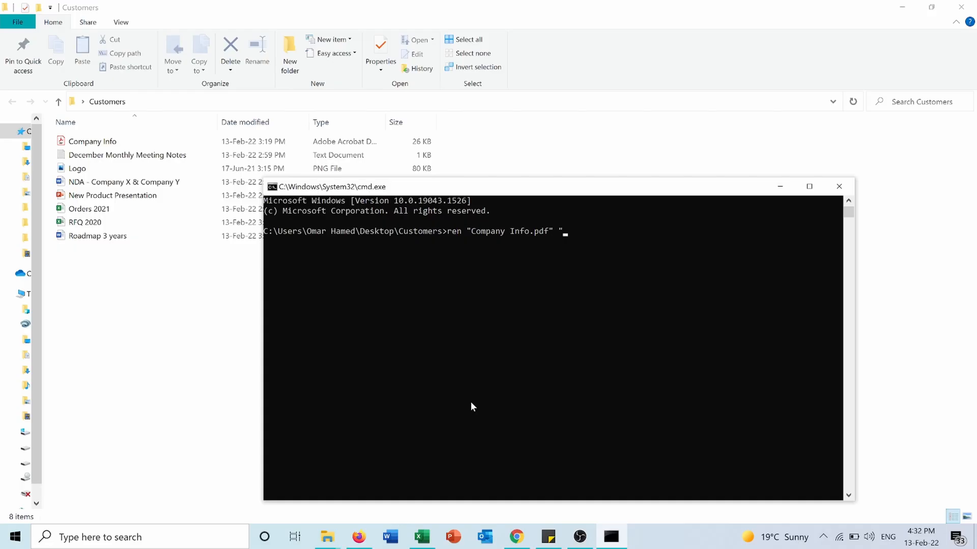
# Complete the target name "Company Information.pdf" and run the rename.
pyautogui.write('Compan')
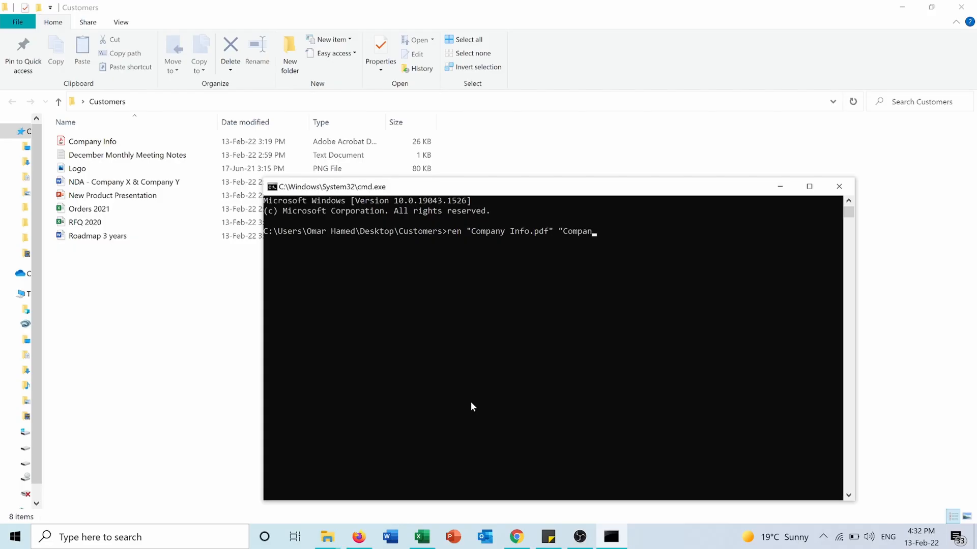
pyautogui.write('I')
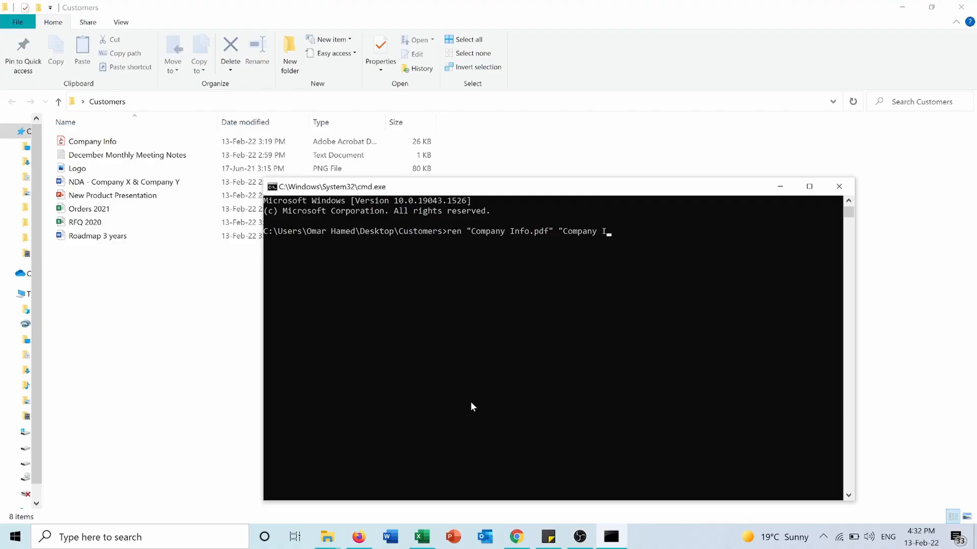
pyautogui.write('nforma')
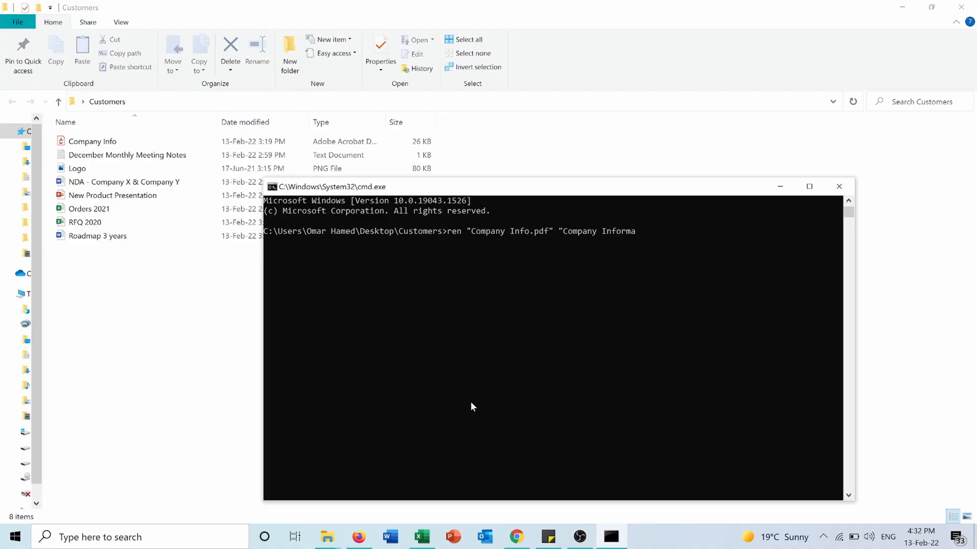
pyautogui.write('tion')
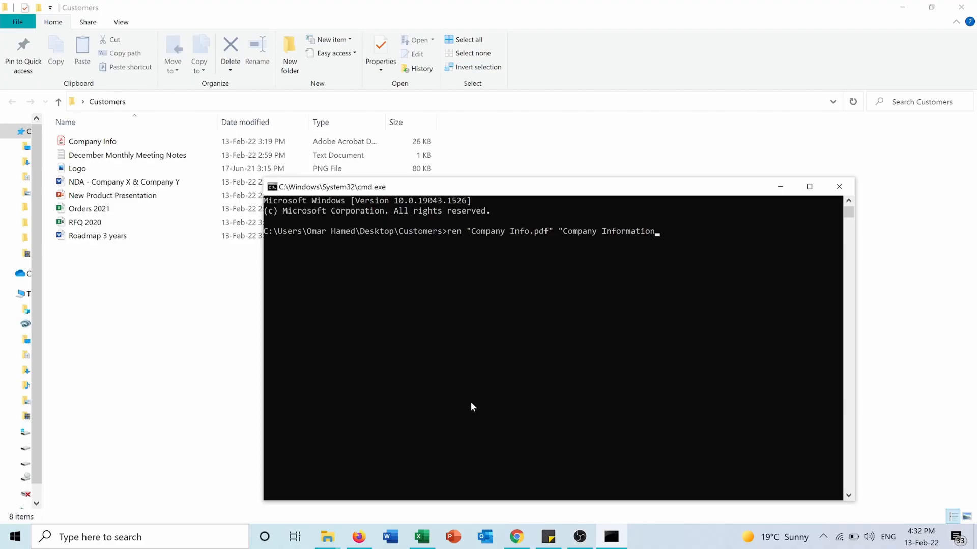
pyautogui.write('.pdf')
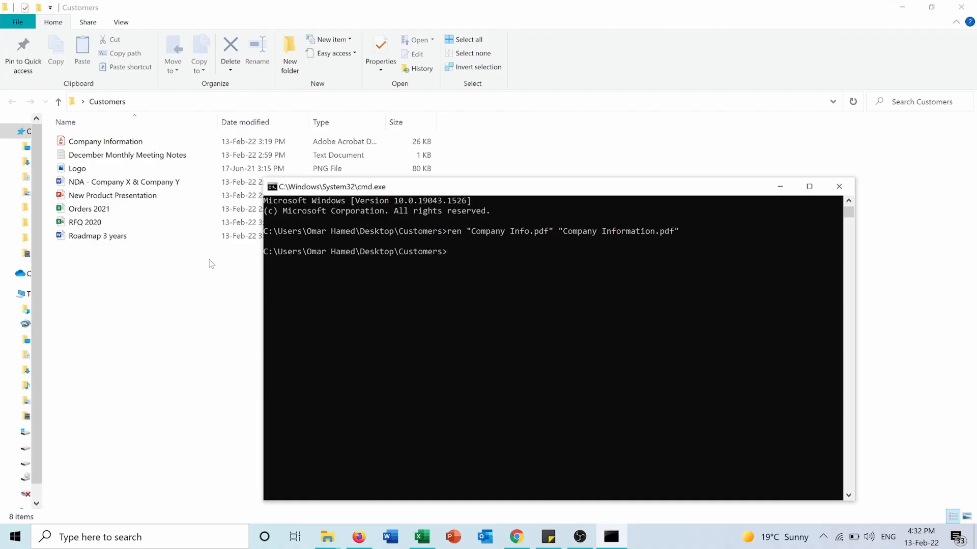
pyautogui.click(105, 141)
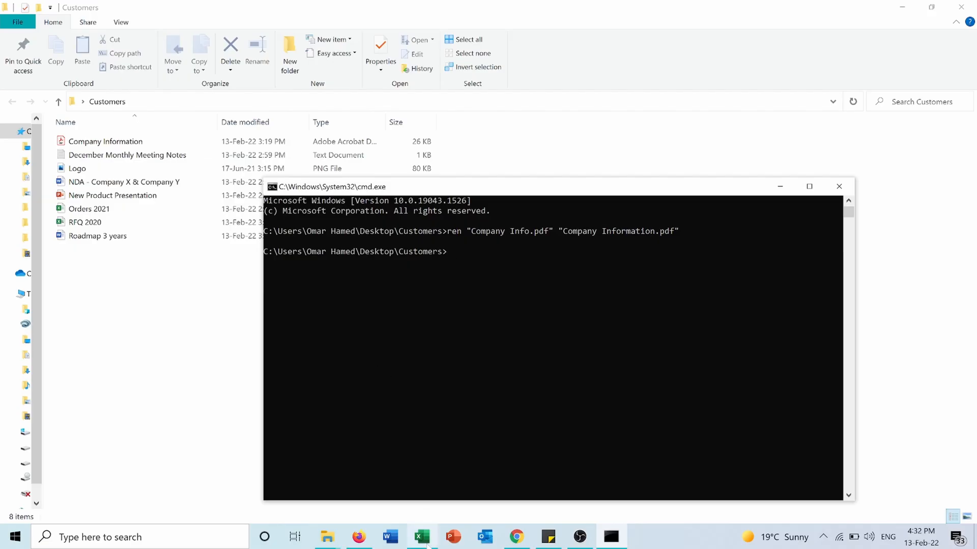
# Paste the eight new names from the New Names sheet into C2:C9 on Process and widen column C.
pyautogui.click(421, 537)
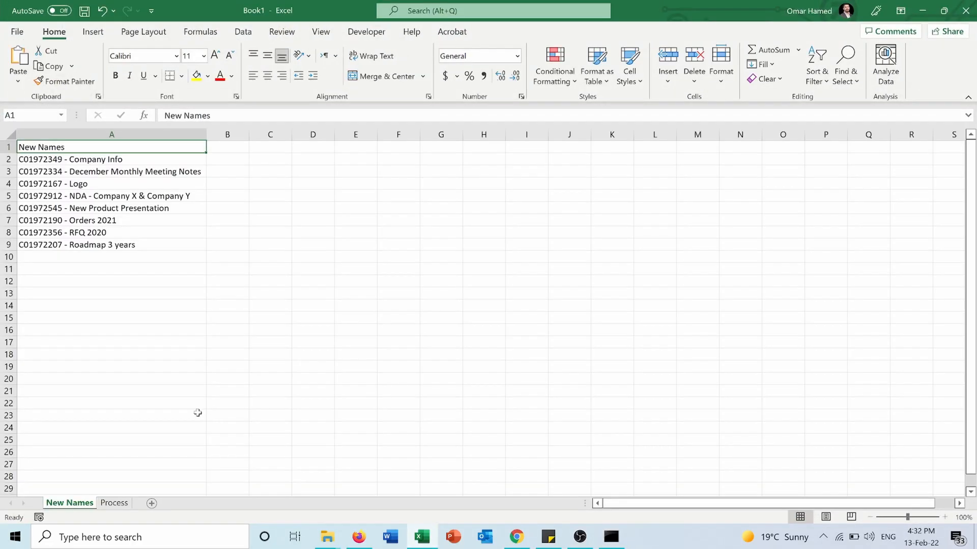
pyautogui.click(111, 244)
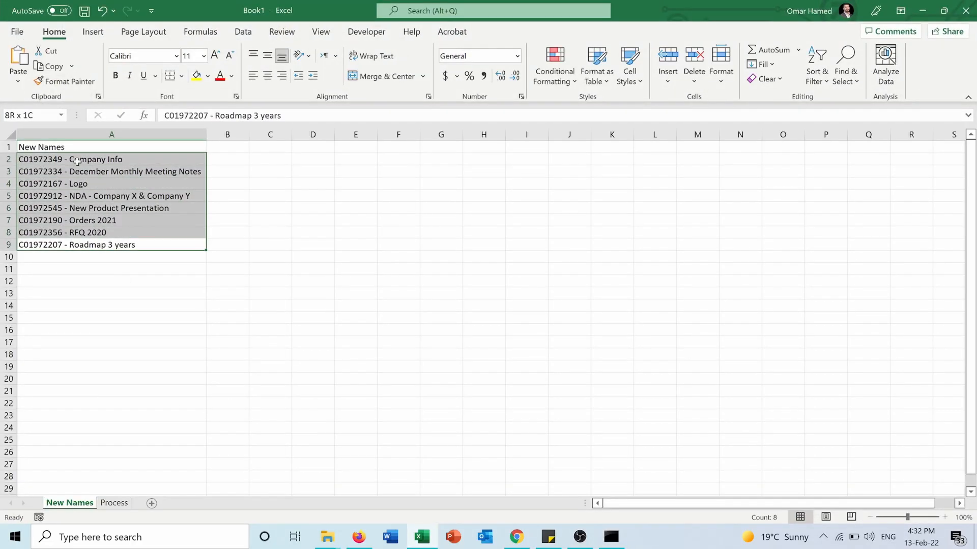
pyautogui.press('ctrl+c')
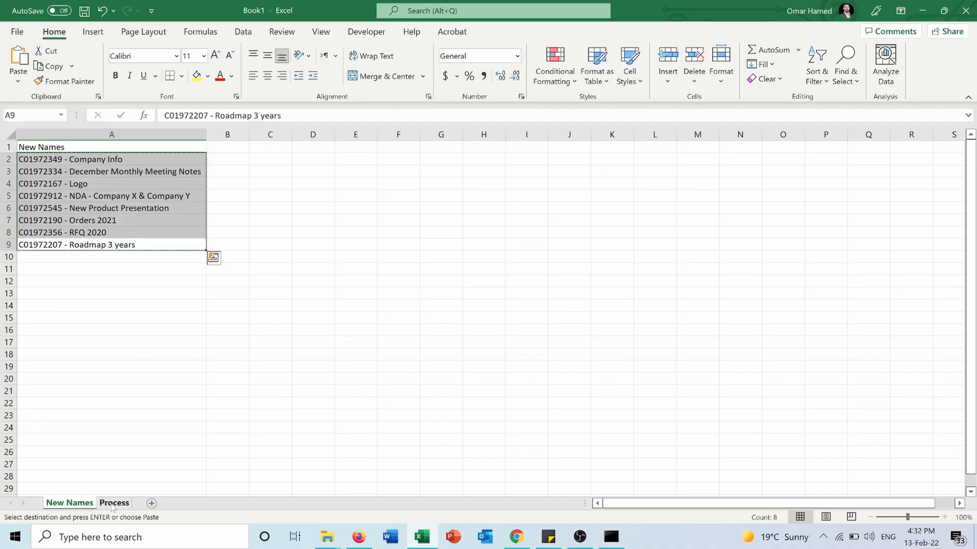
pyautogui.click(113, 503)
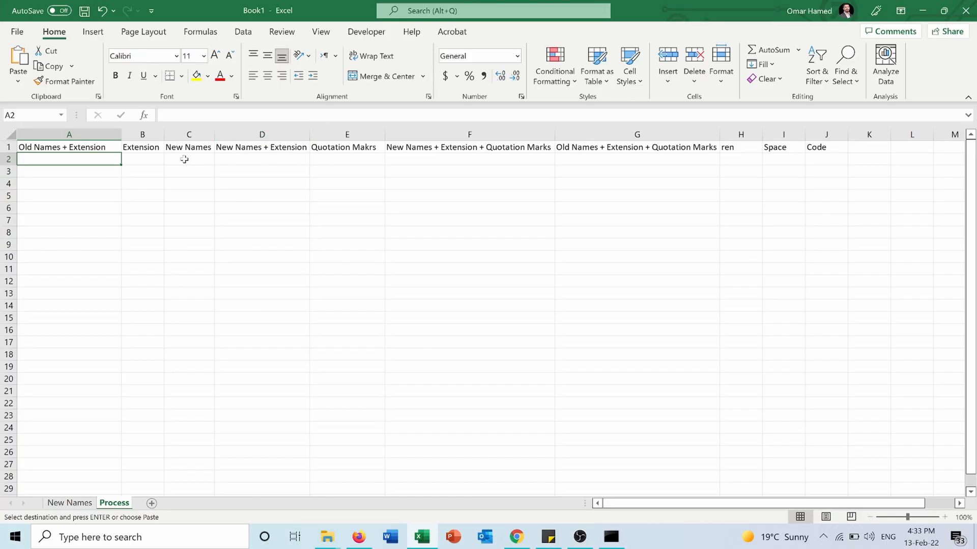
pyautogui.click(189, 158)
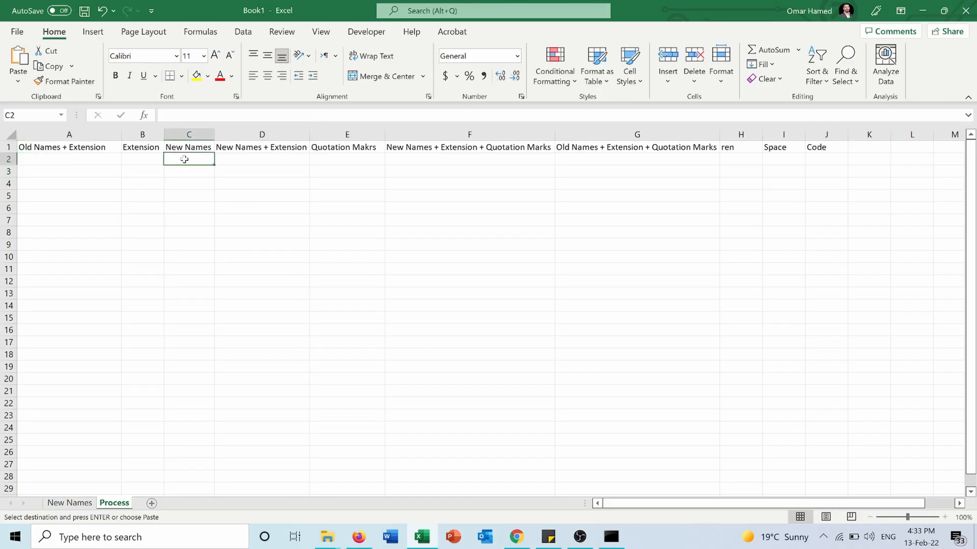
pyautogui.press('ctrl+v')
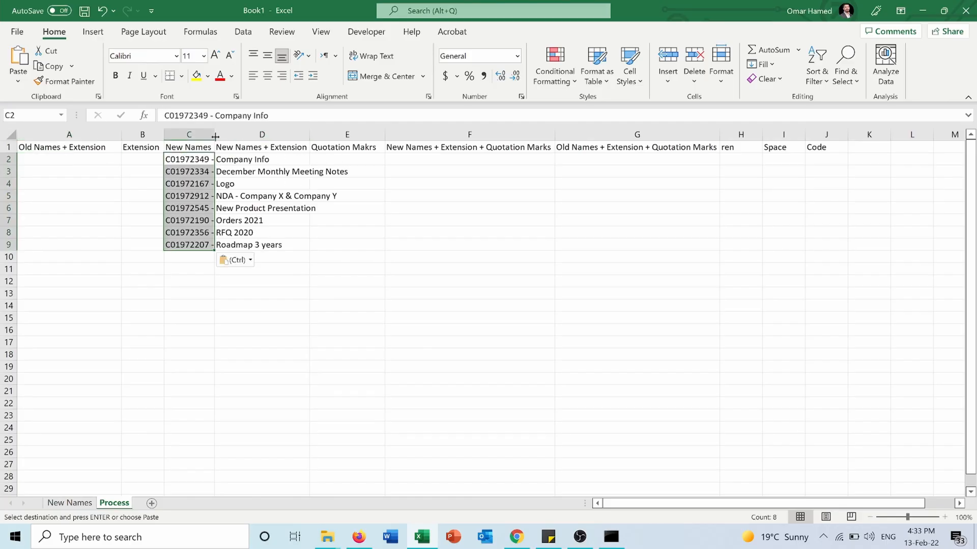
pyautogui.moveTo(215, 135); pyautogui.dragTo(349, 135)
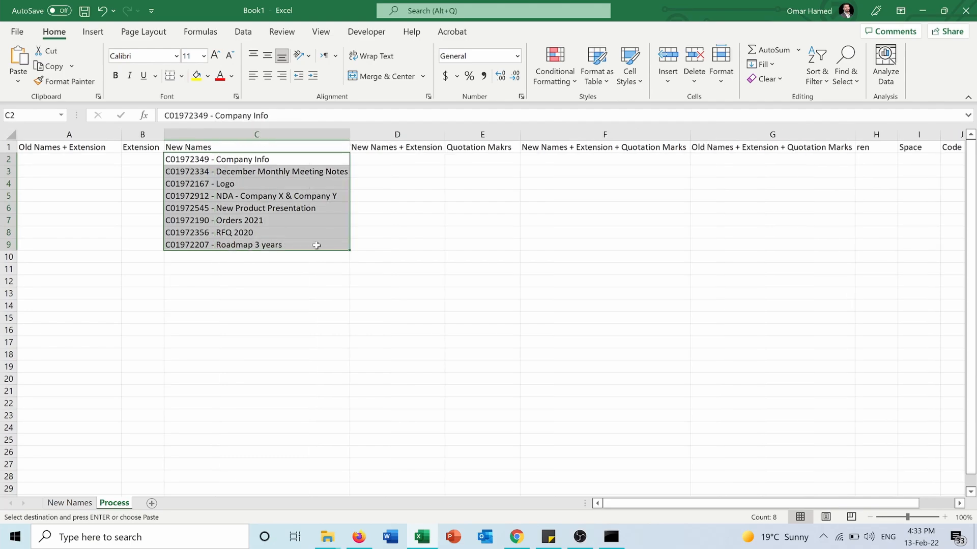
pyautogui.click(256, 305)
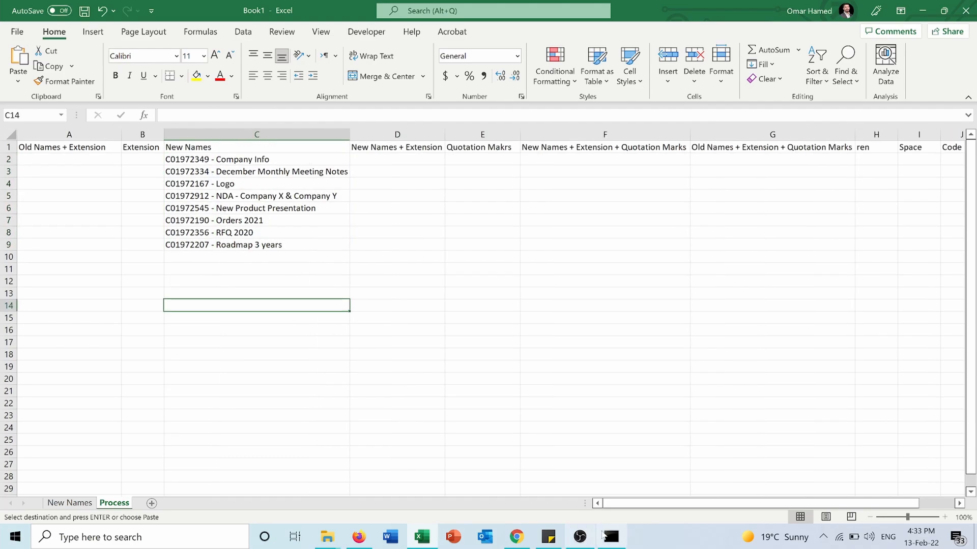
pyautogui.click(327, 537)
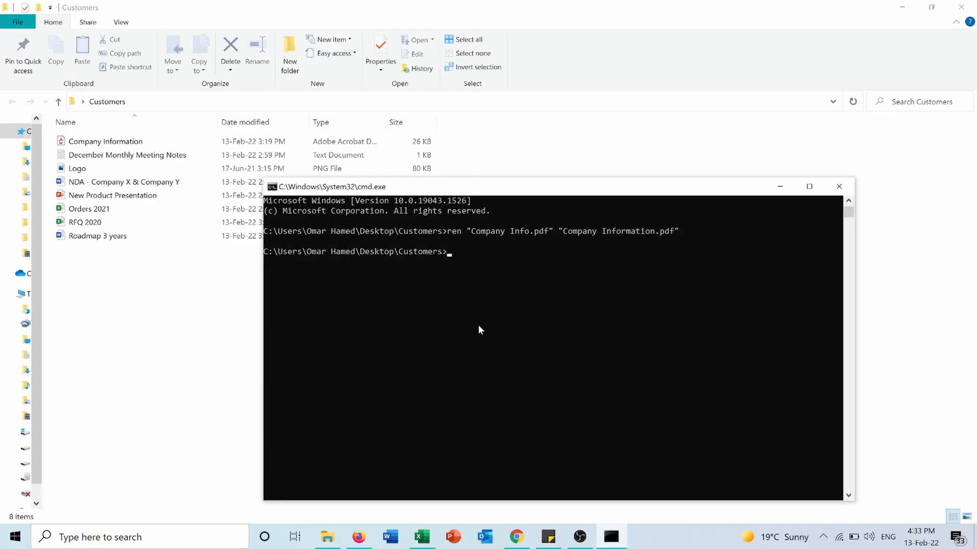
# Run dir /b in the Customers folder and copy the eight listed file names.
pyautogui.write('dir')
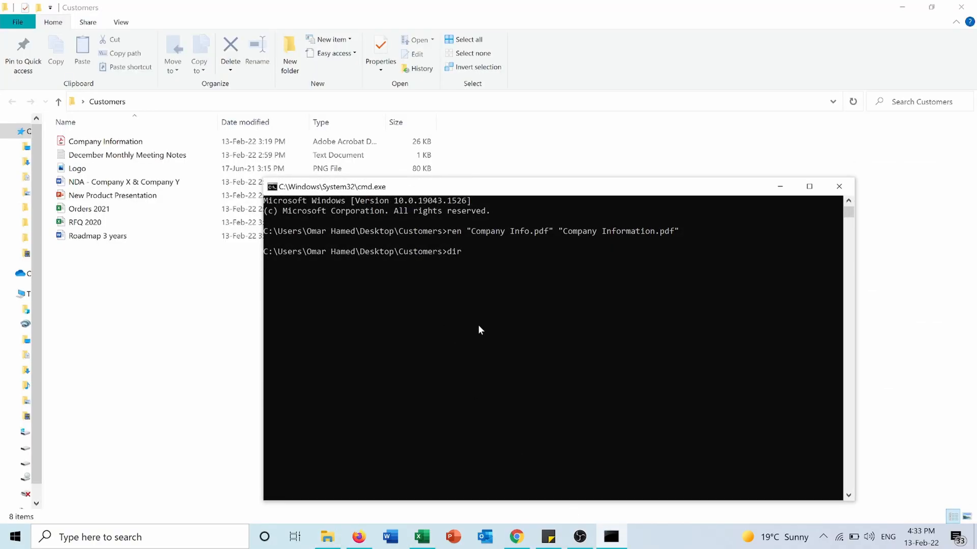
pyautogui.write('/b')
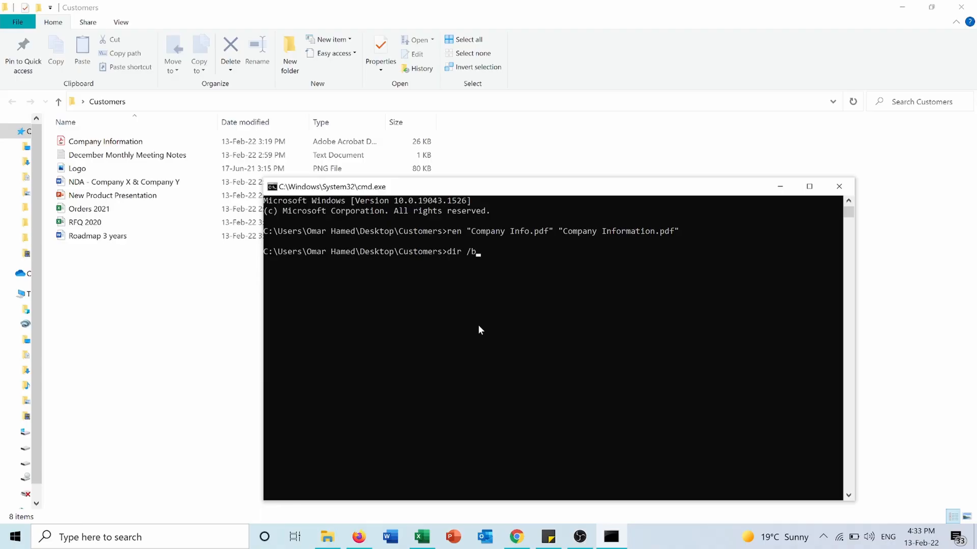
pyautogui.press('Return')
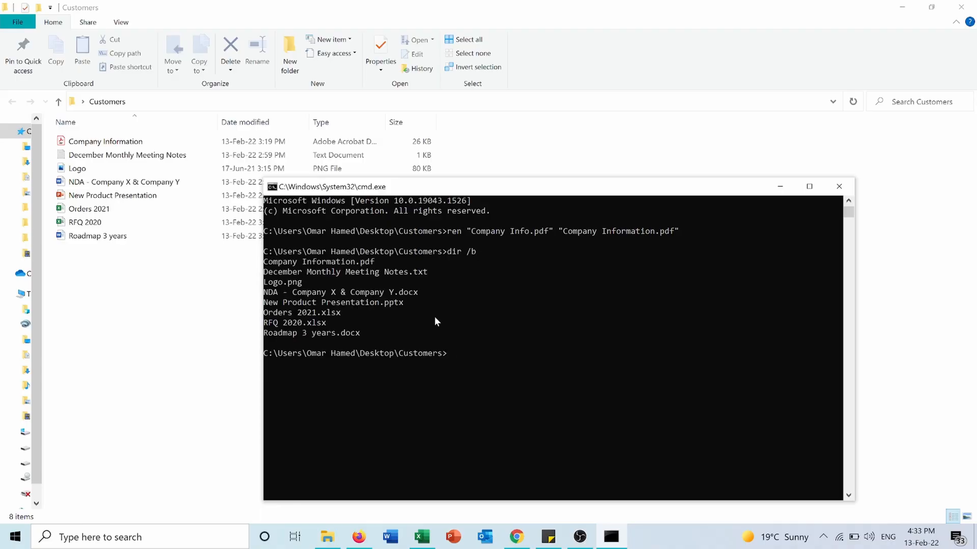
pyautogui.moveTo(375, 312)
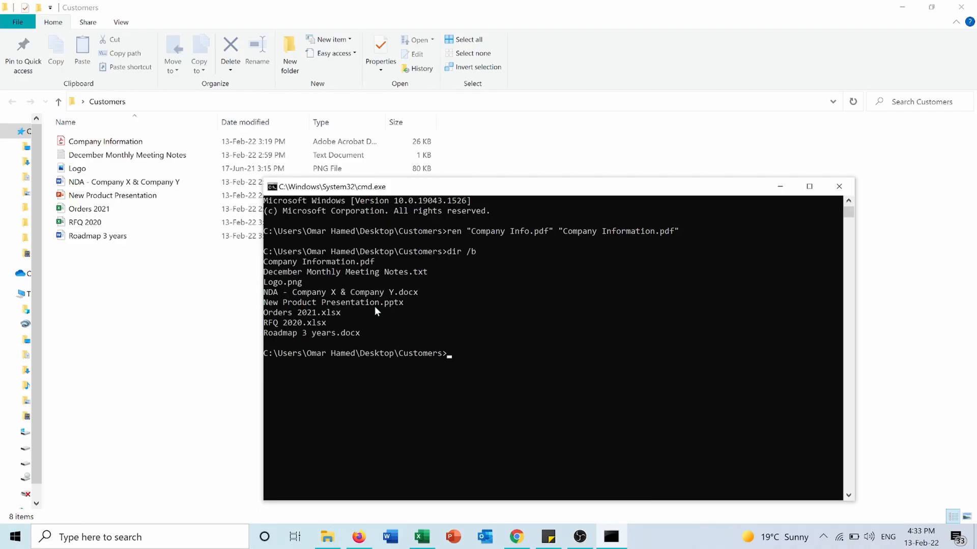
pyautogui.moveTo(365, 337)
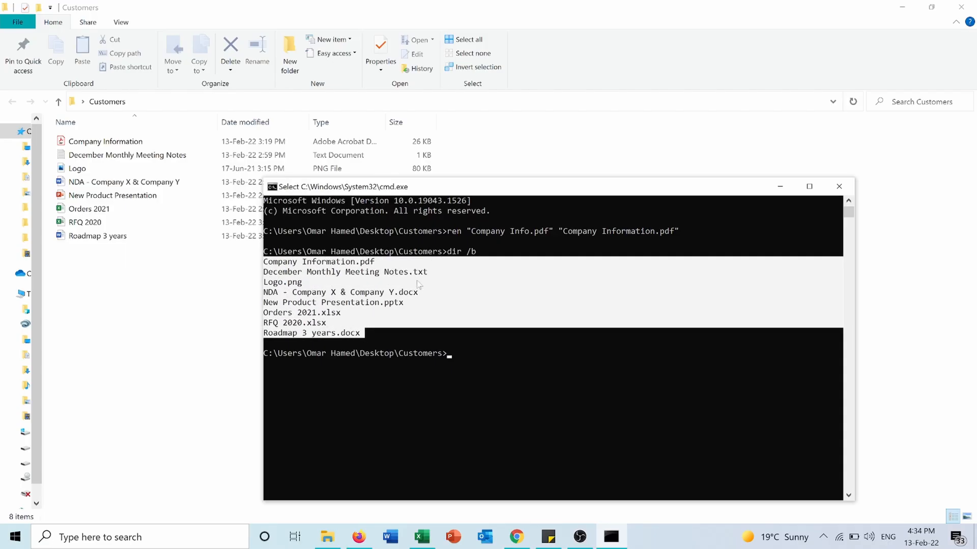
pyautogui.moveTo(398, 315)
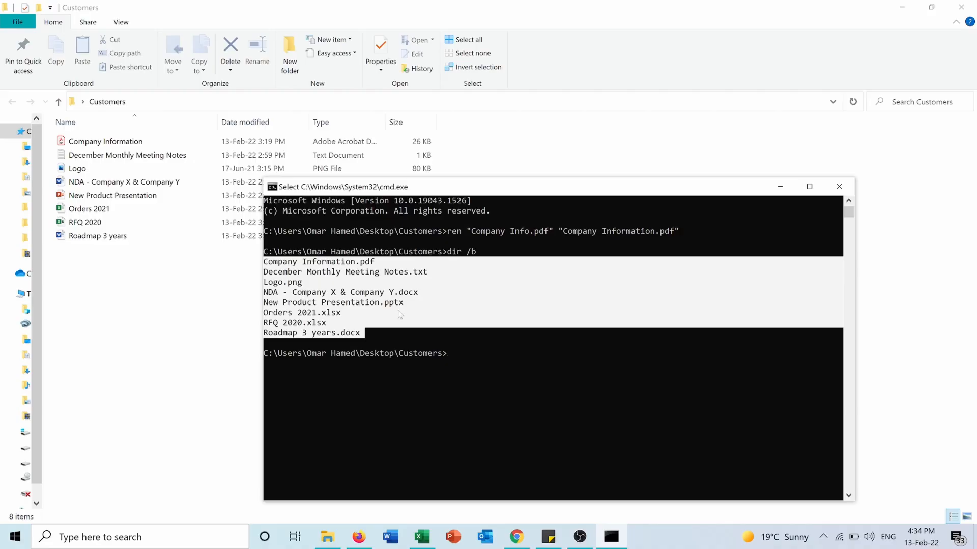
pyautogui.click(515, 468)
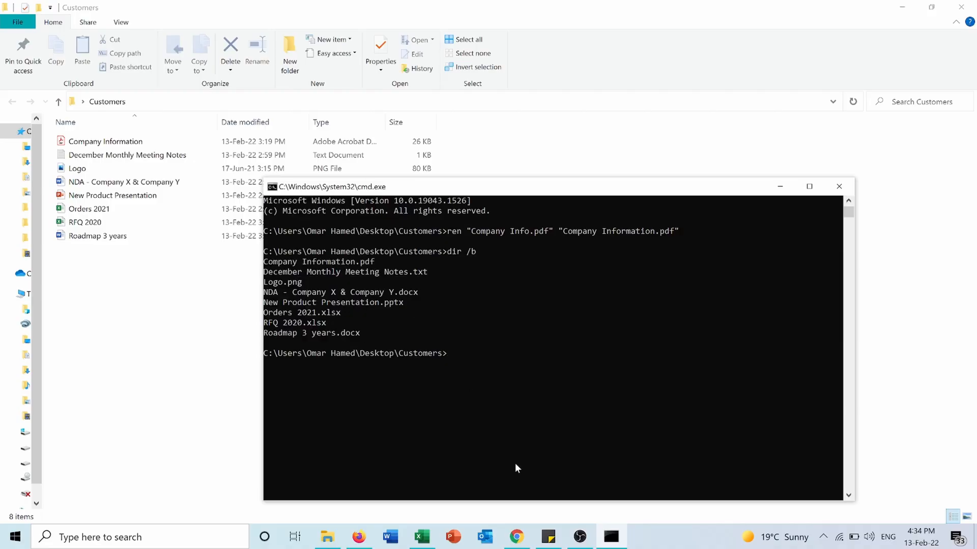
# Paste the copied file list into A2:A9 under Old Names + Extension and widen column A.
pyautogui.click(420, 537)
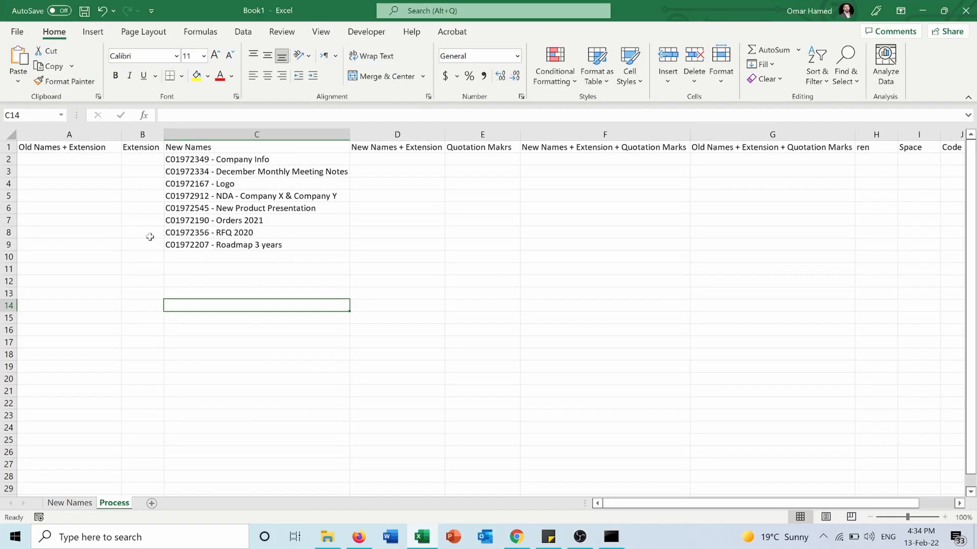
pyautogui.click(68, 158)
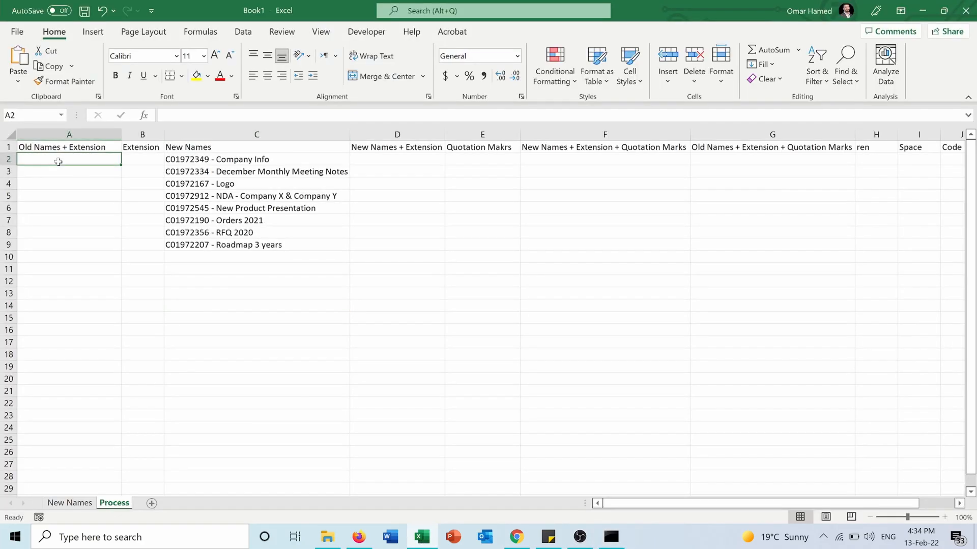
pyautogui.press('ctrl+v')
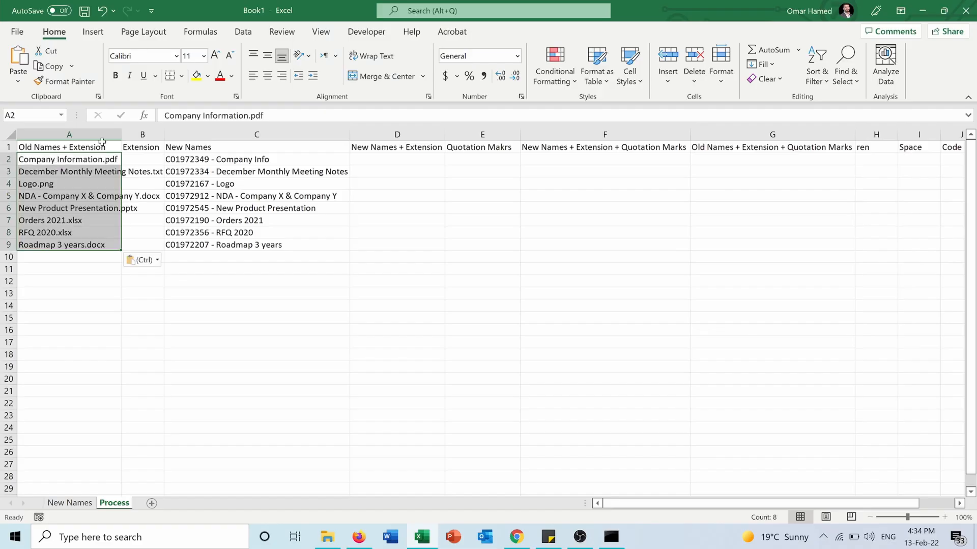
pyautogui.moveTo(121, 134); pyautogui.dragTo(166, 134)
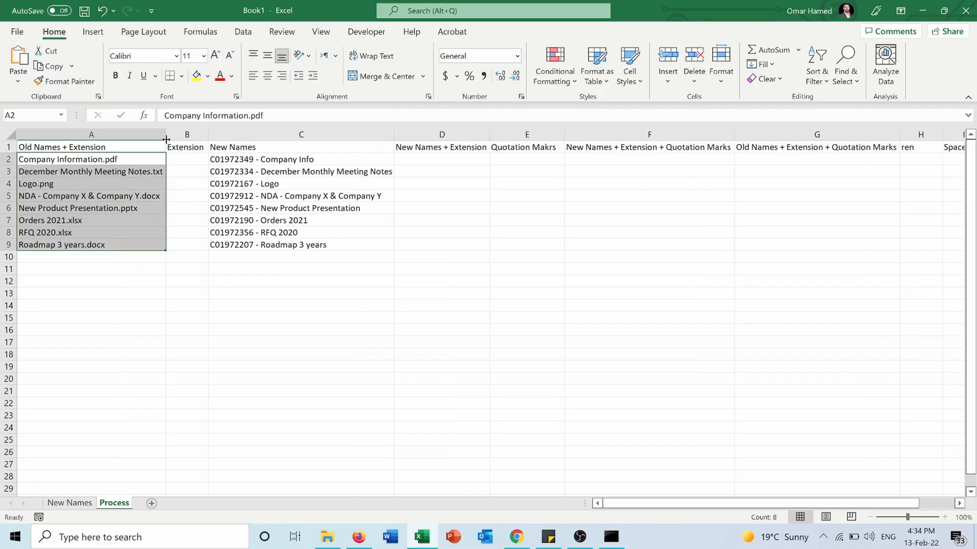
pyautogui.click(90, 280)
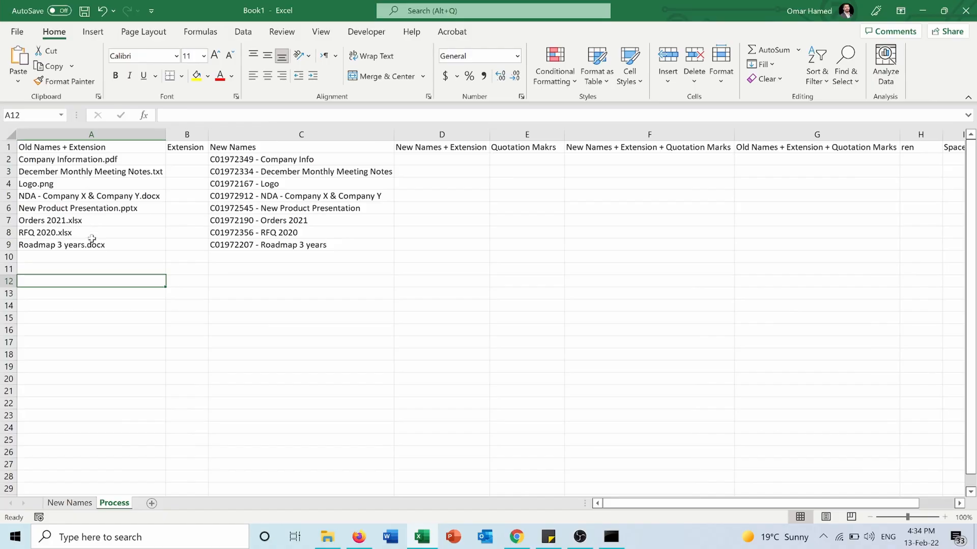
pyautogui.moveTo(186, 151)
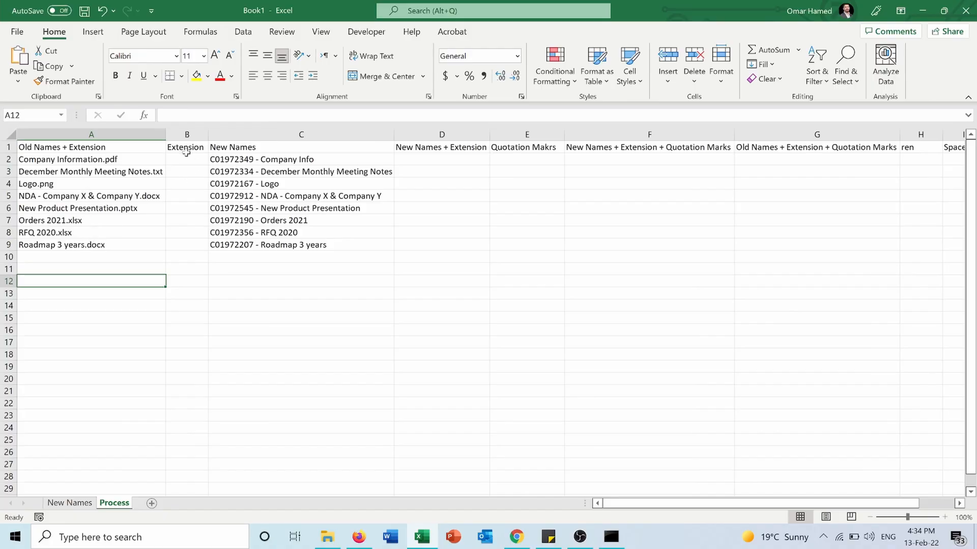
# Copy the old file names A2:A9 into the Extension column starting at B2.
pyautogui.click(186, 158)
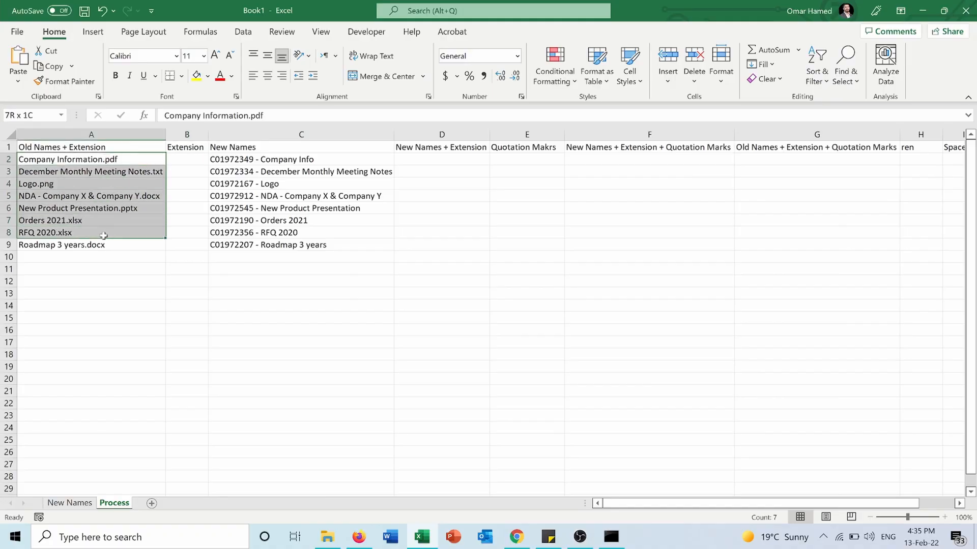
pyautogui.press('ctrl+c')
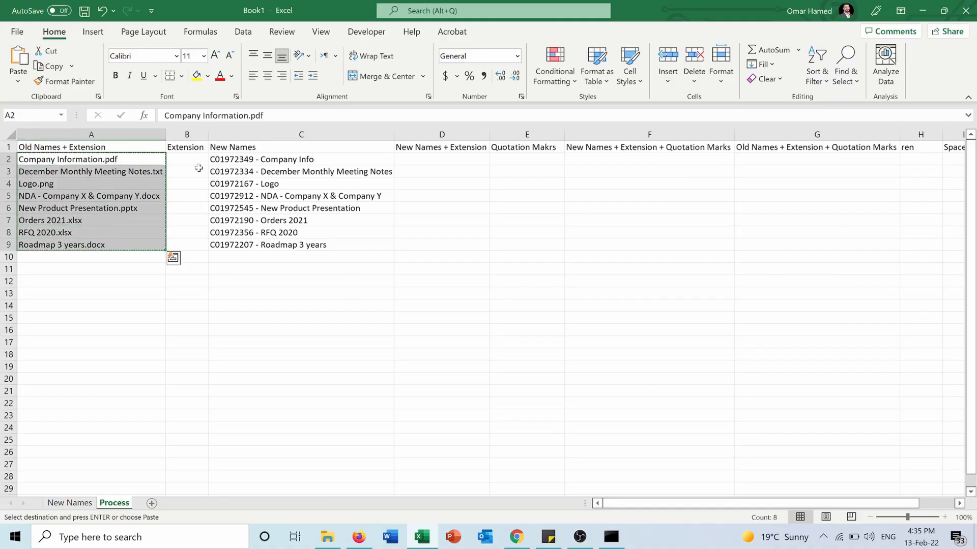
pyautogui.click(186, 159)
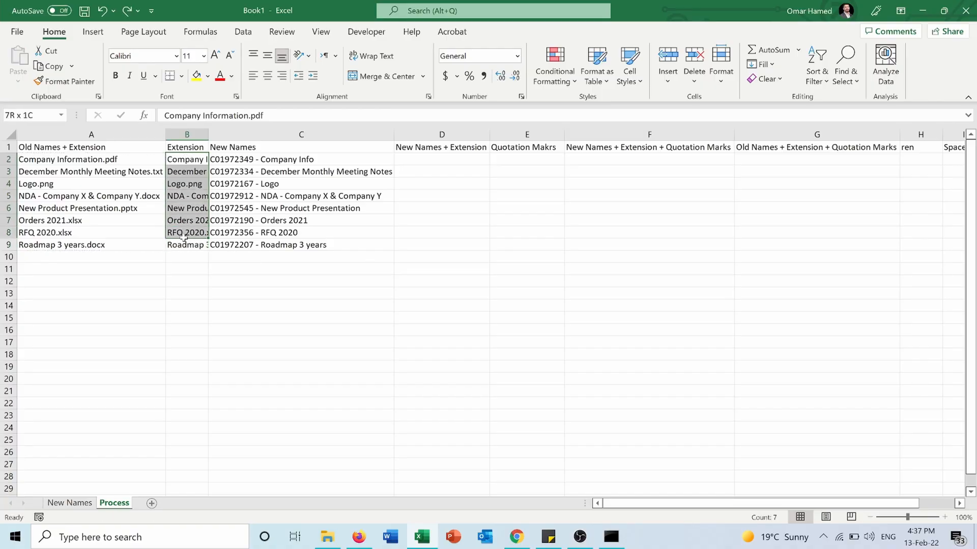
# Replace *. with . across the Extension column so only the eight extensions remain.
pyautogui.click(844, 65)
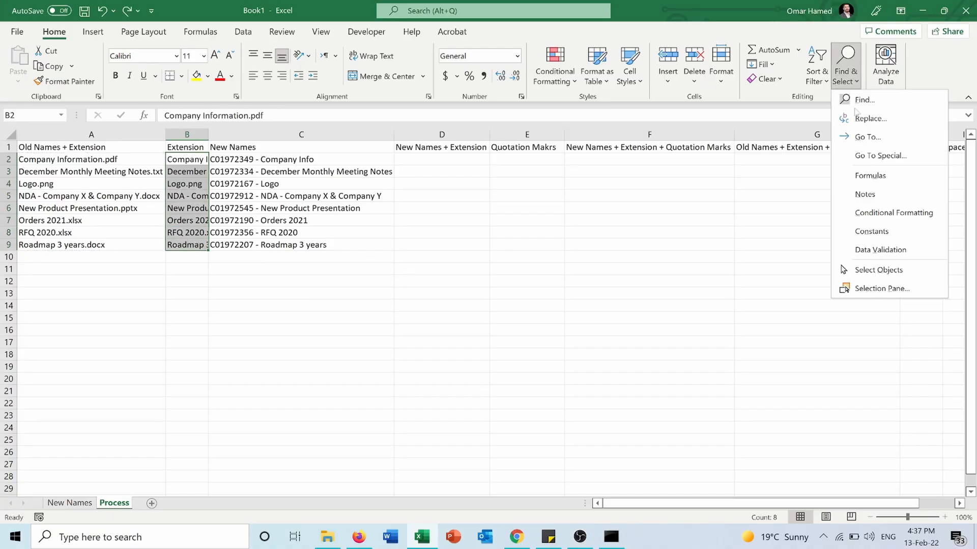
pyautogui.moveTo(870, 118)
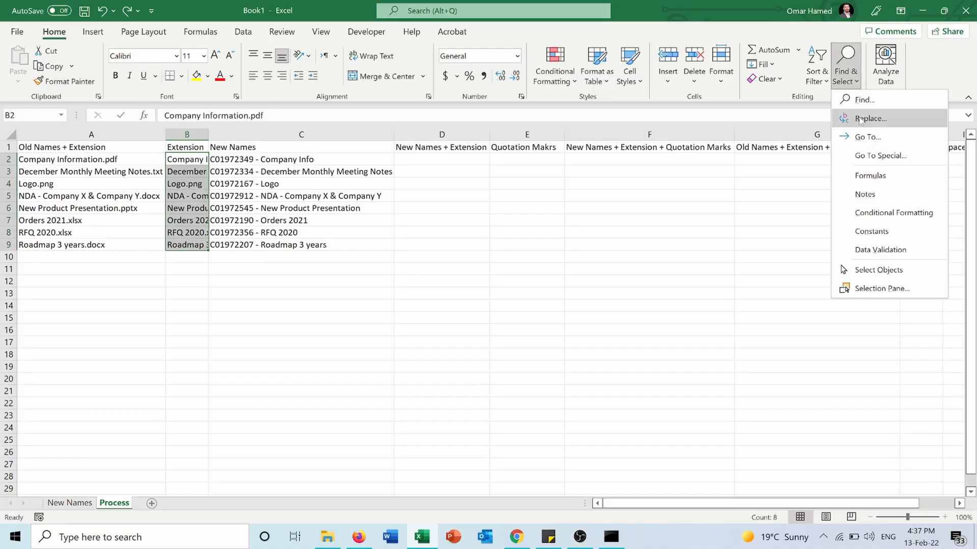
pyautogui.click(870, 118)
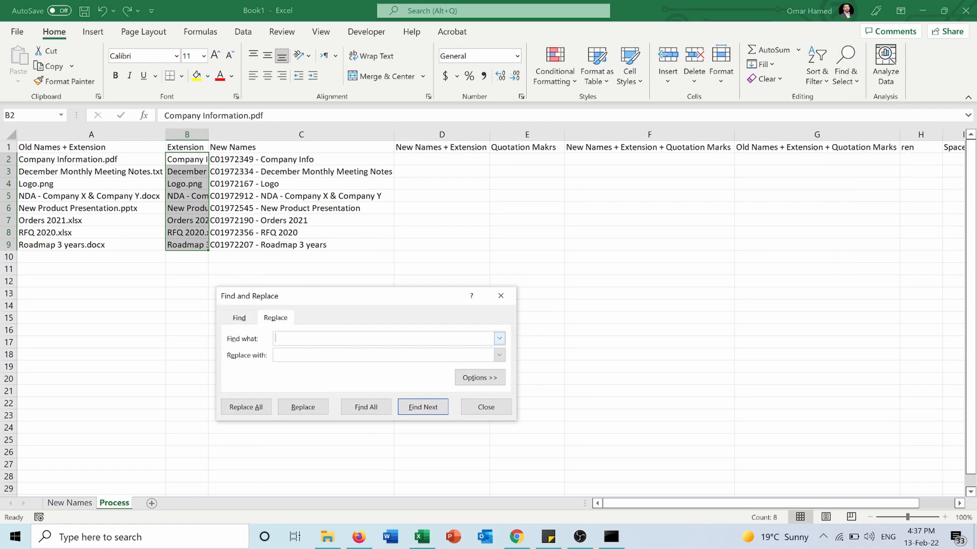
pyautogui.write('*.')
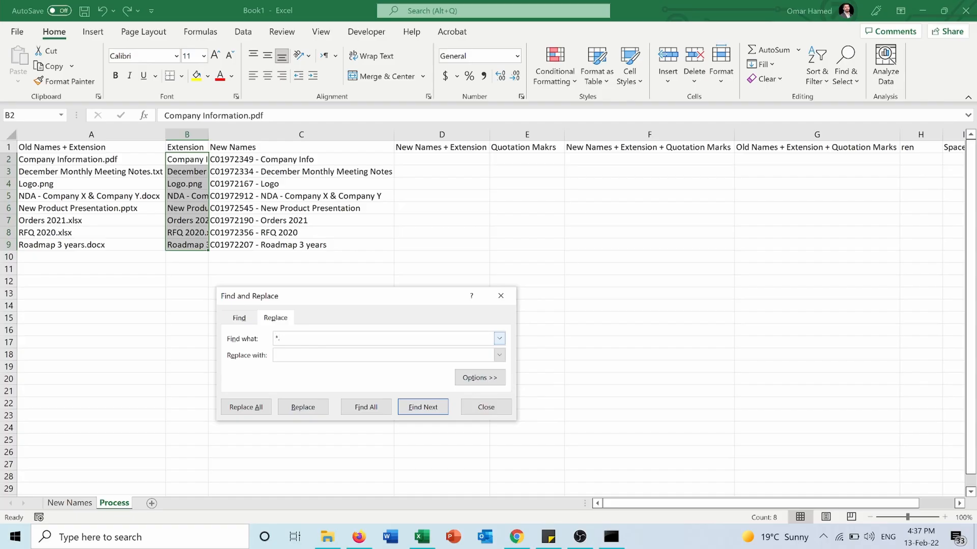
pyautogui.click(384, 355)
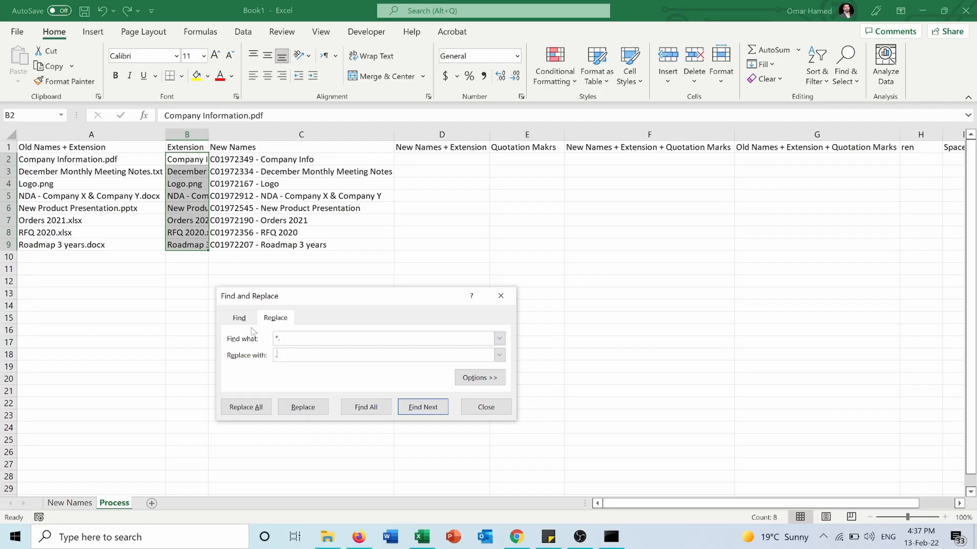
pyautogui.moveTo(180, 270)
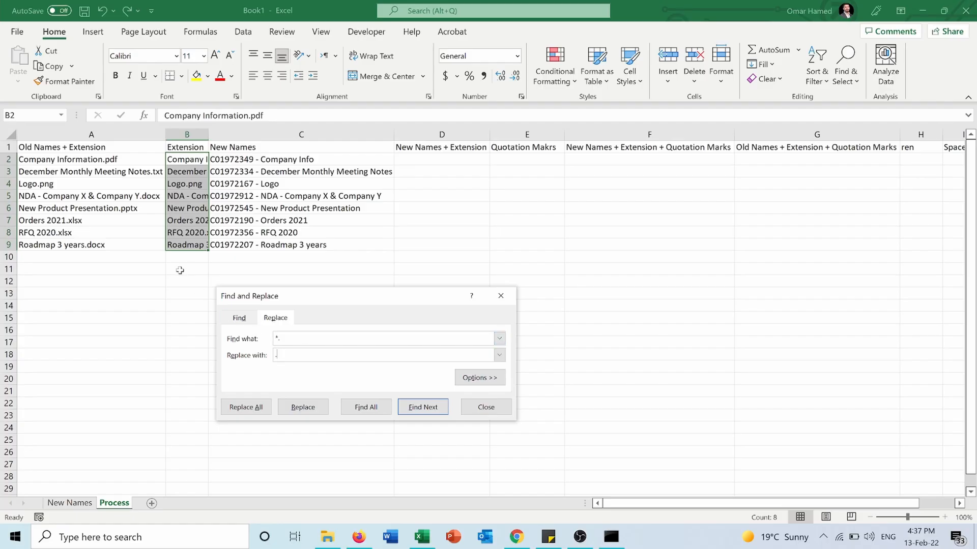
pyautogui.moveTo(106, 165)
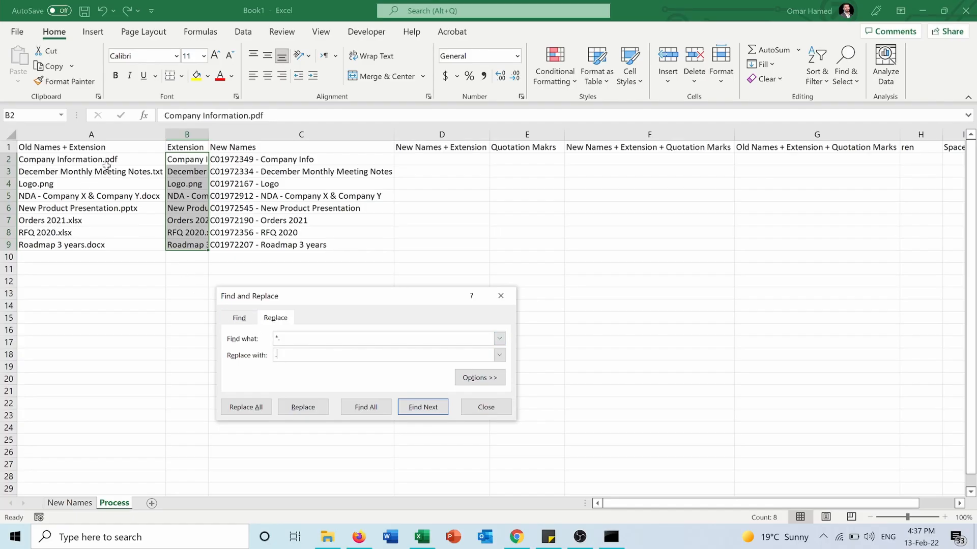
pyautogui.moveTo(129, 170)
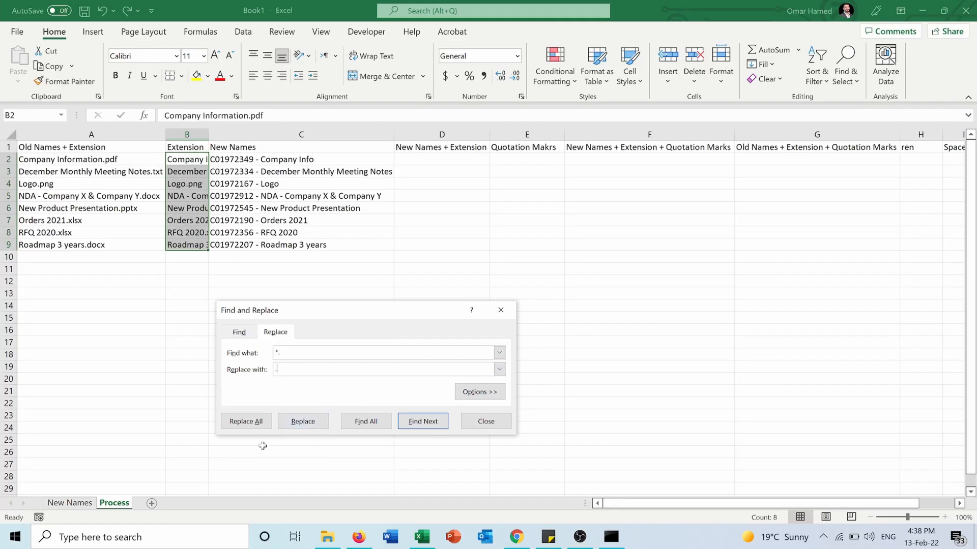
pyautogui.click(245, 421)
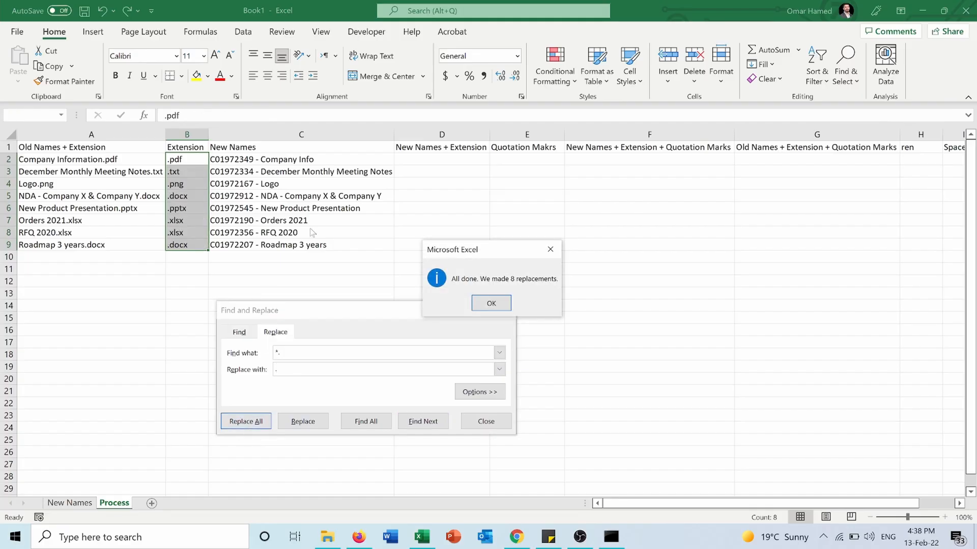
pyautogui.moveTo(184, 171)
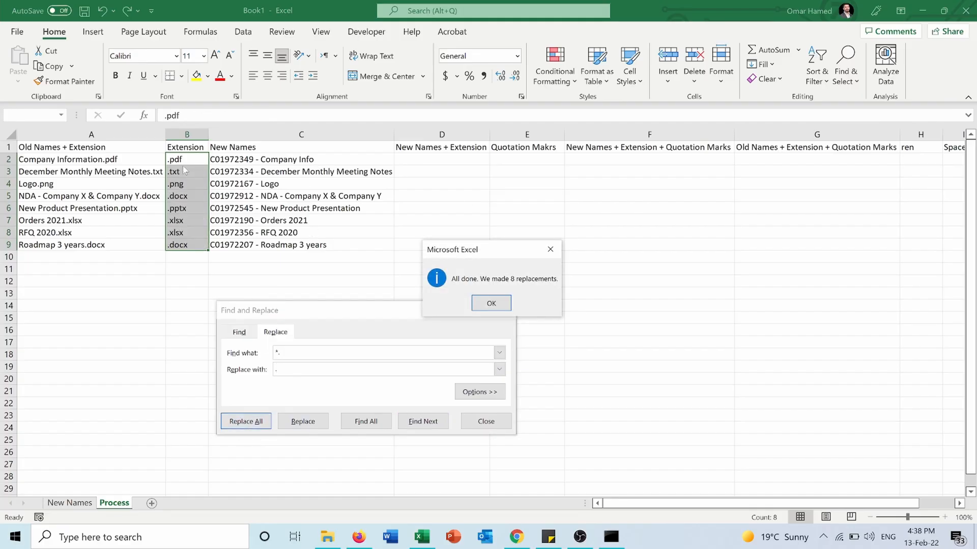
pyautogui.moveTo(477, 282)
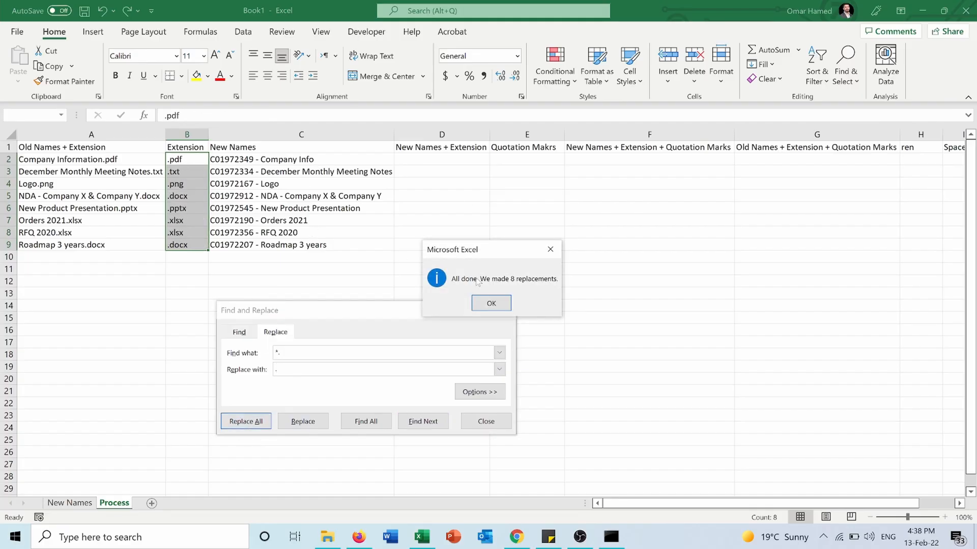
pyautogui.click(490, 303)
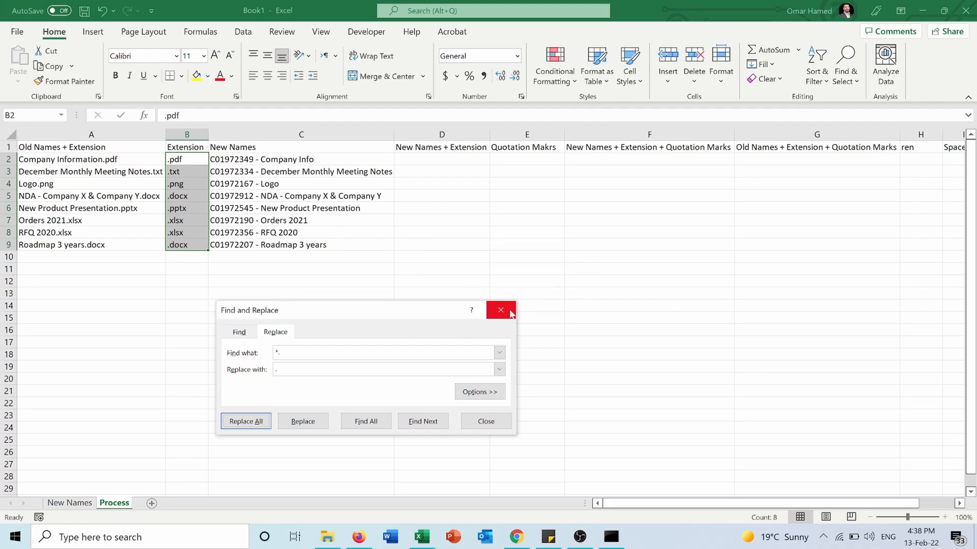
# Enter =C2&B2 in D2 and fill it down to D9 to join names with extensions.
pyautogui.click(501, 310)
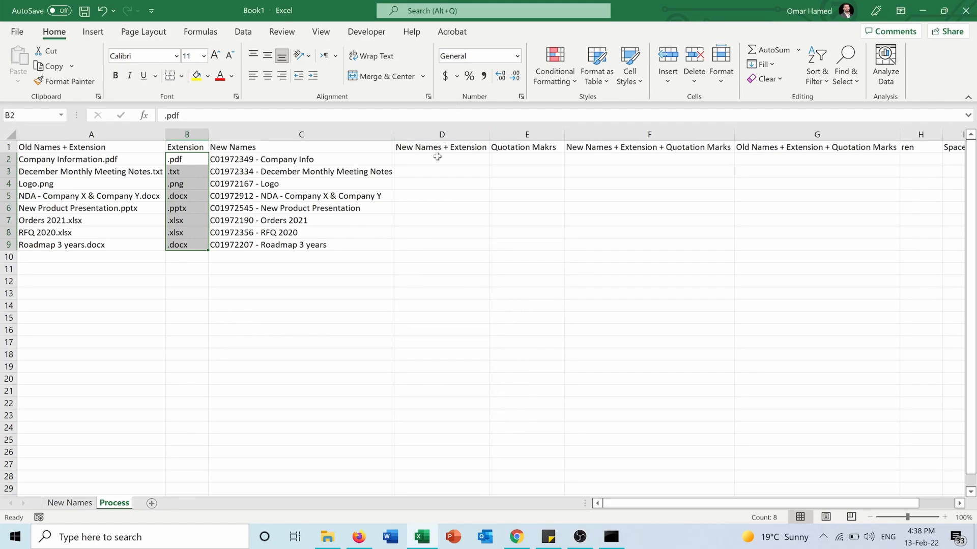
pyautogui.click(441, 159)
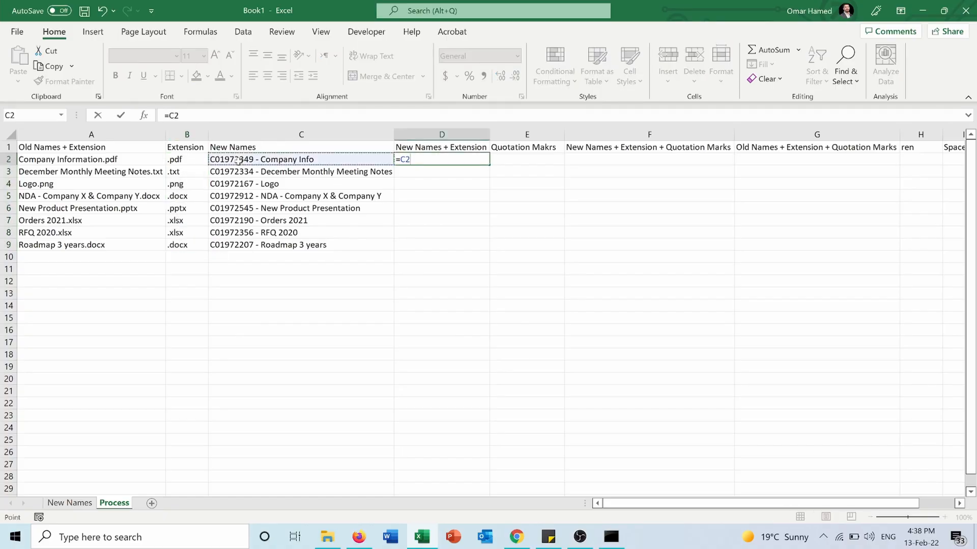
pyautogui.write('&')
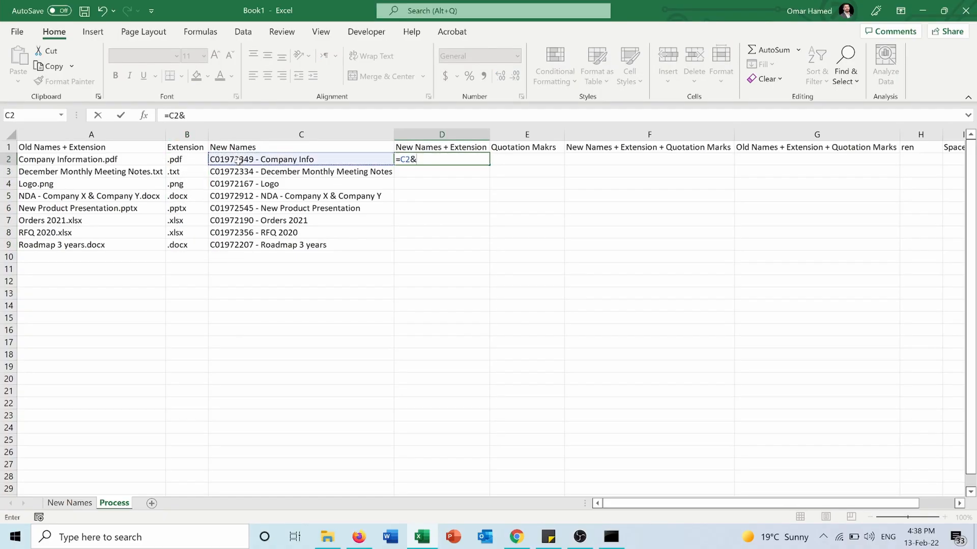
pyautogui.click(186, 159)
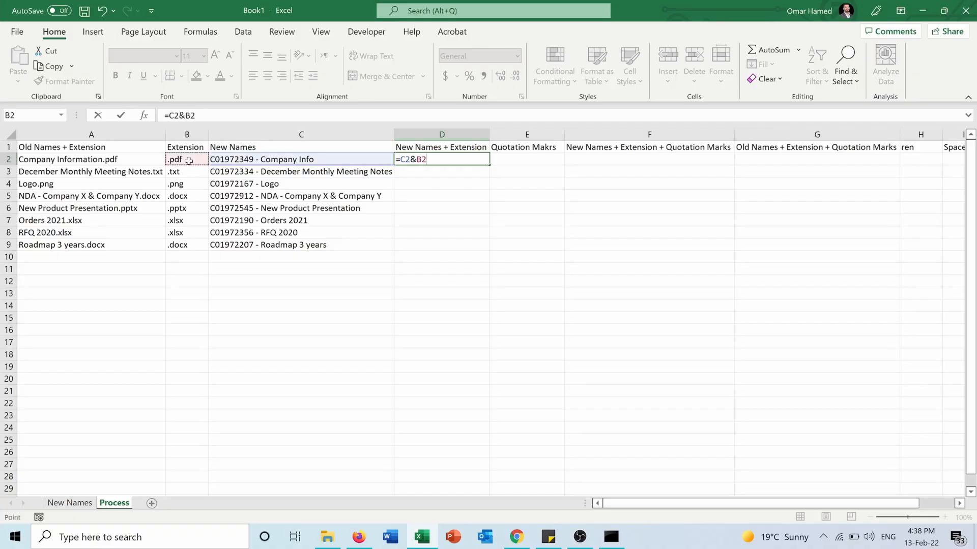
pyautogui.press('Return')
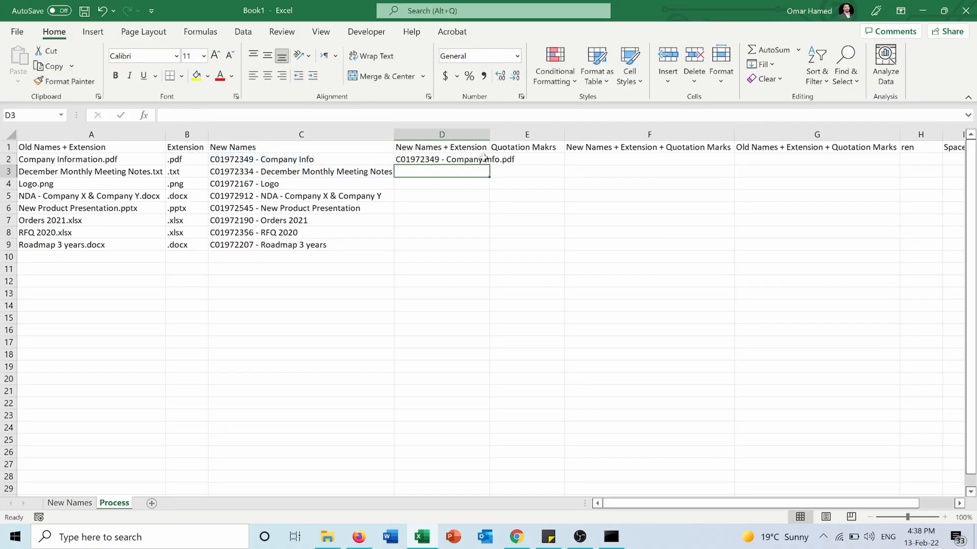
pyautogui.click(440, 160)
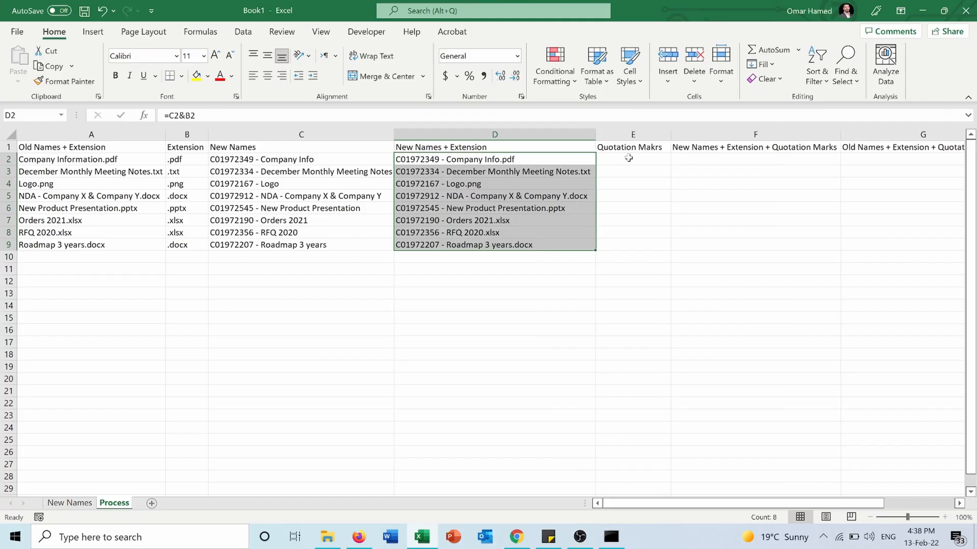
# Enter a double quote in E2 and fill it down to E9.
pyautogui.click(632, 160)
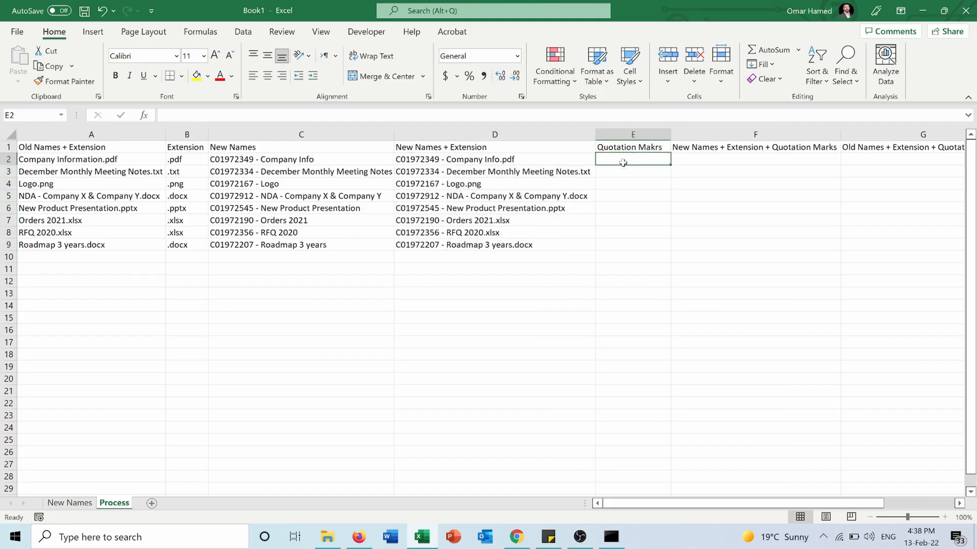
pyautogui.write('"')
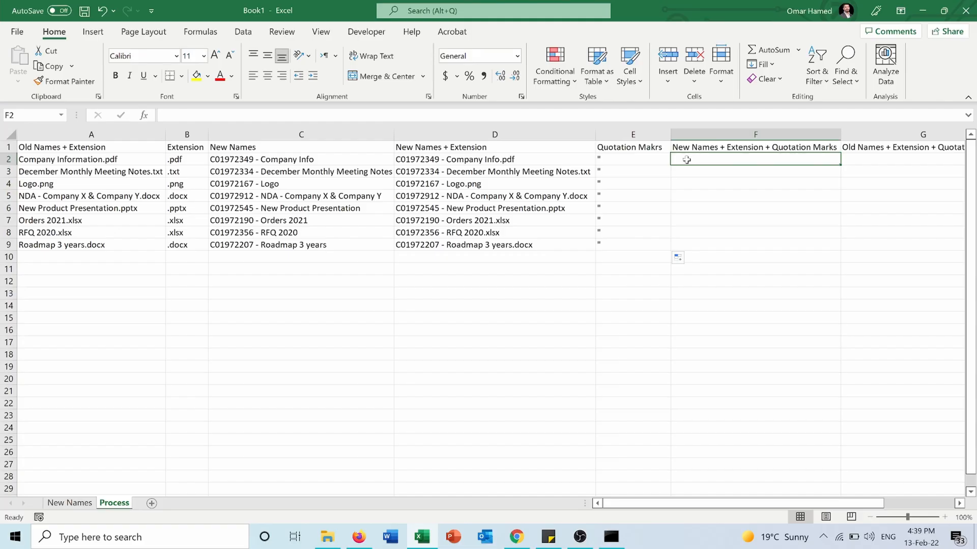
# Enter =E2&D2&E2 in F2 and fill it down to F9 for quoted new names.
pyautogui.write('=')
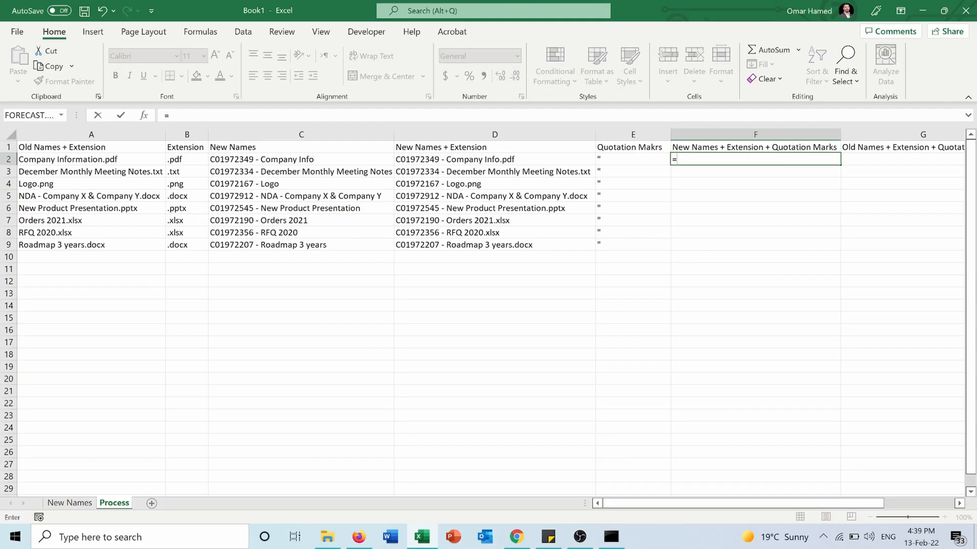
pyautogui.click(632, 160)
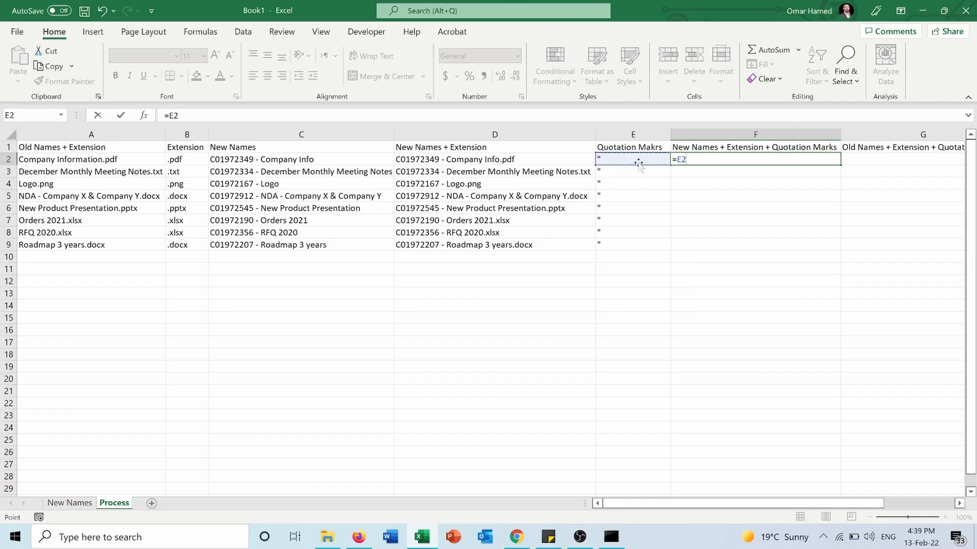
pyautogui.write('&')
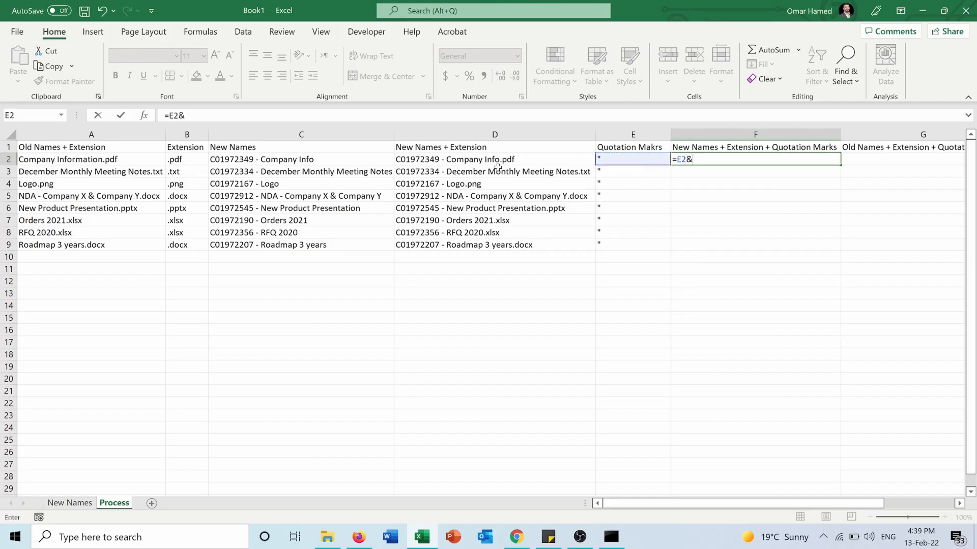
pyautogui.click(495, 159)
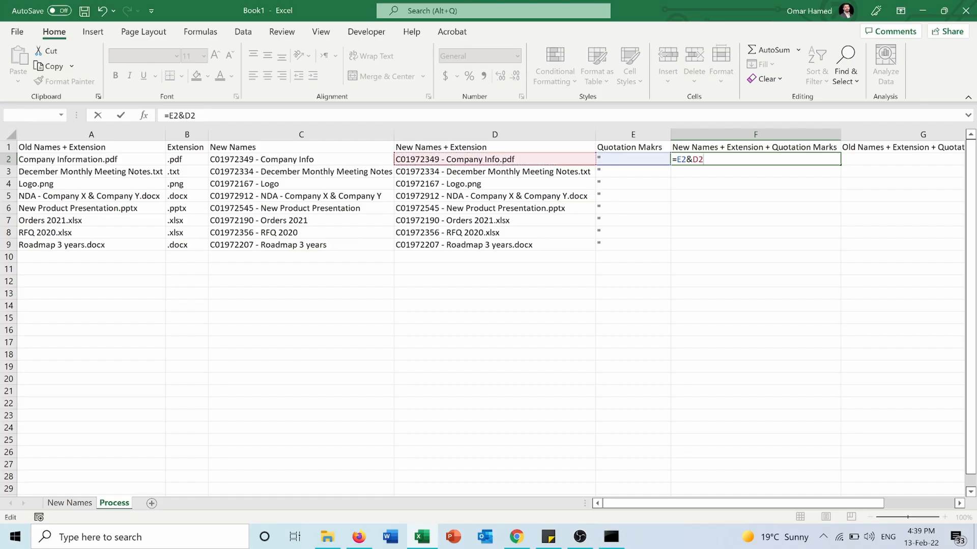
pyautogui.write('&')
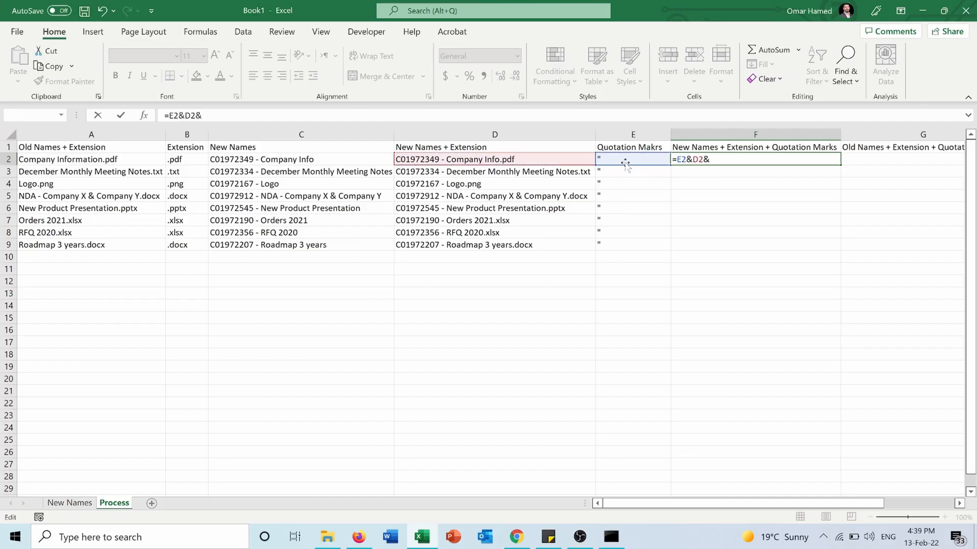
pyautogui.click(631, 158)
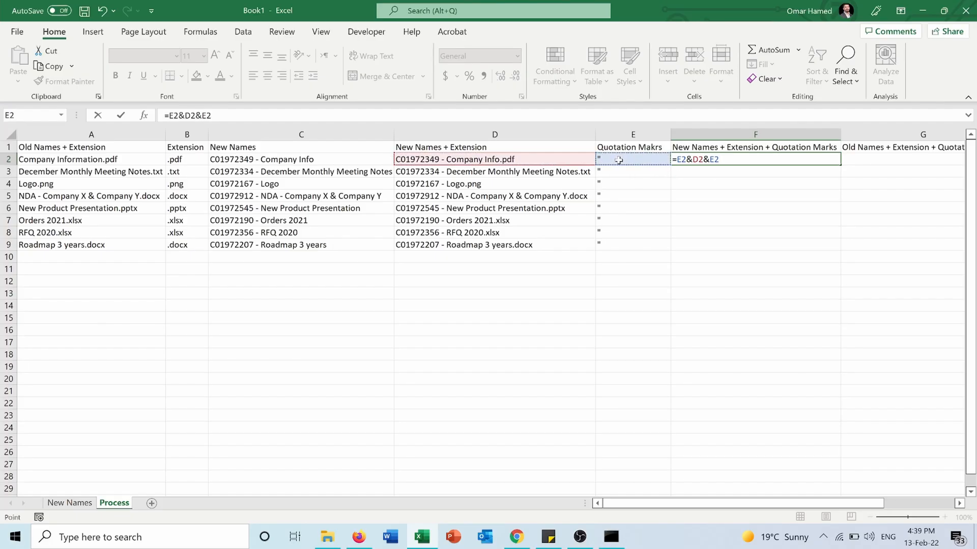
pyautogui.press('Return')
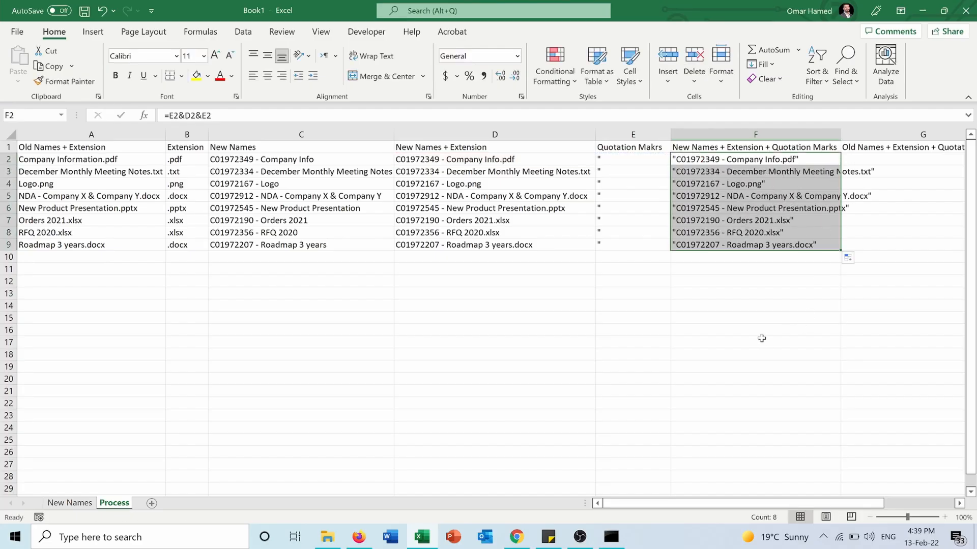
pyautogui.click(754, 342)
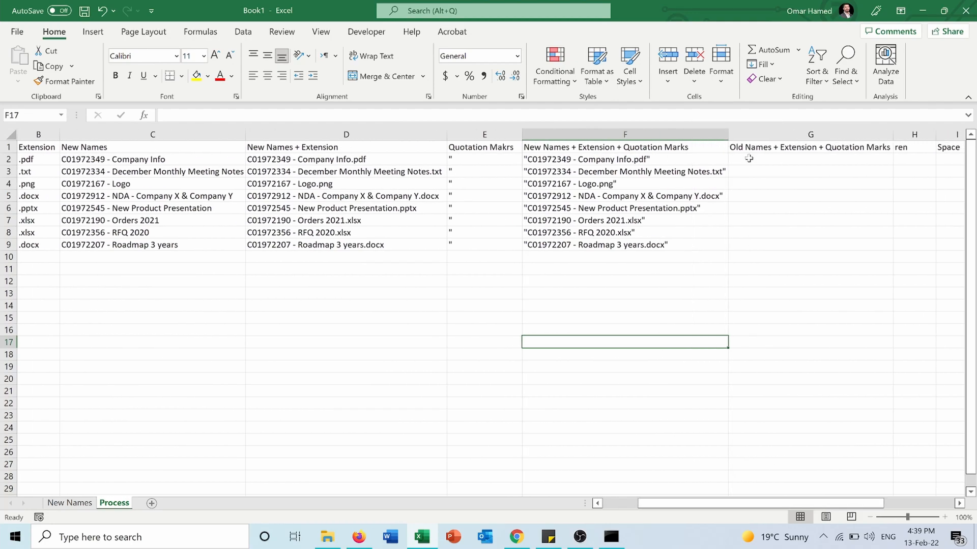
# Enter =E2&A2&E2 in G2 and fill it down to G9 for quoted old names.
pyautogui.click(810, 158)
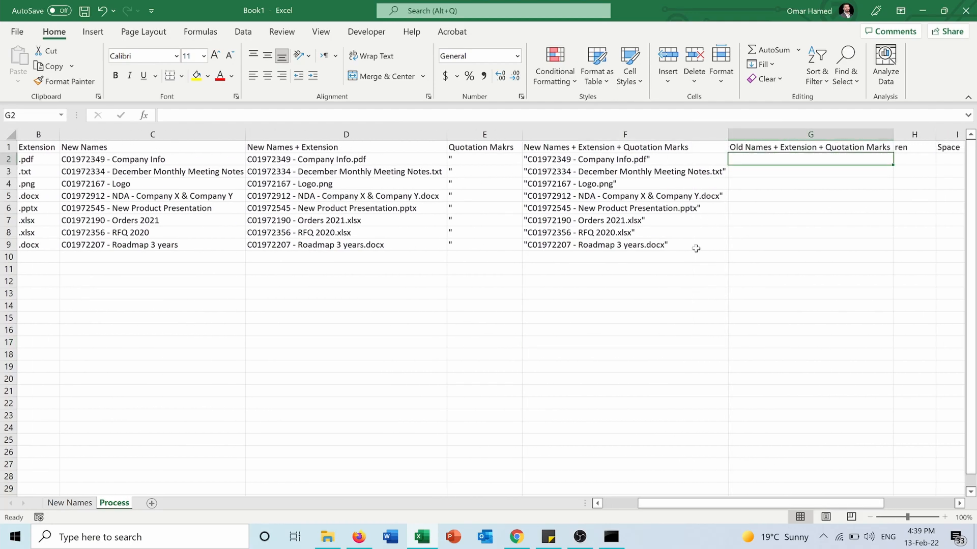
pyautogui.write('=')
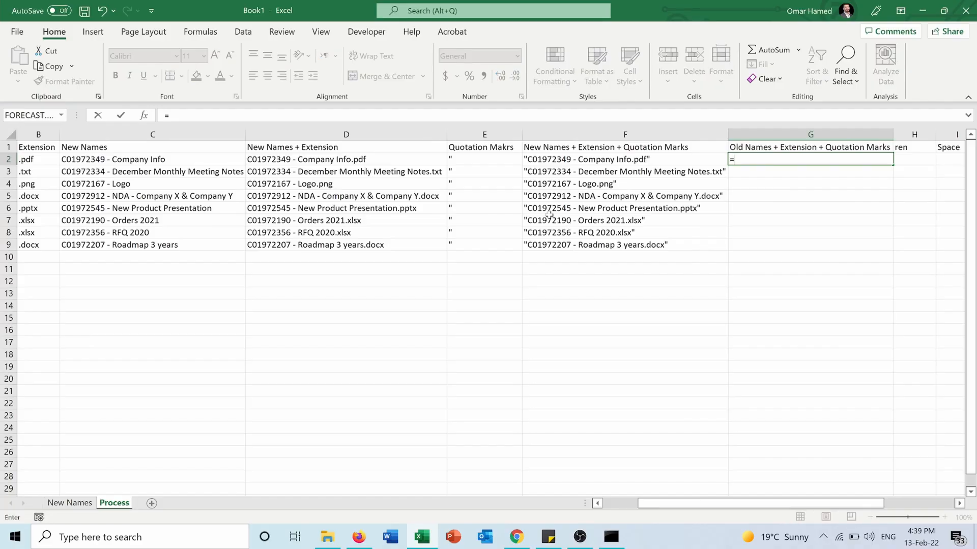
pyautogui.click(485, 158)
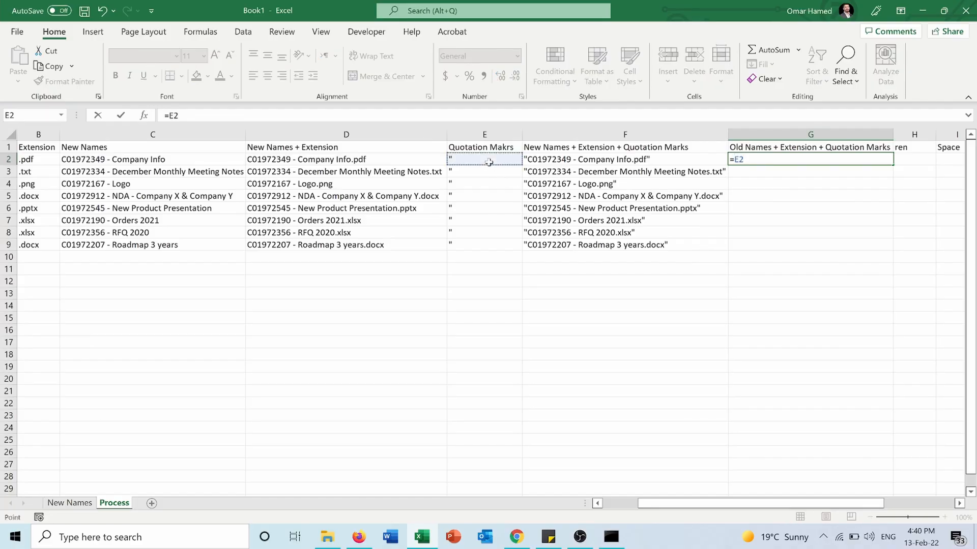
pyautogui.write('&')
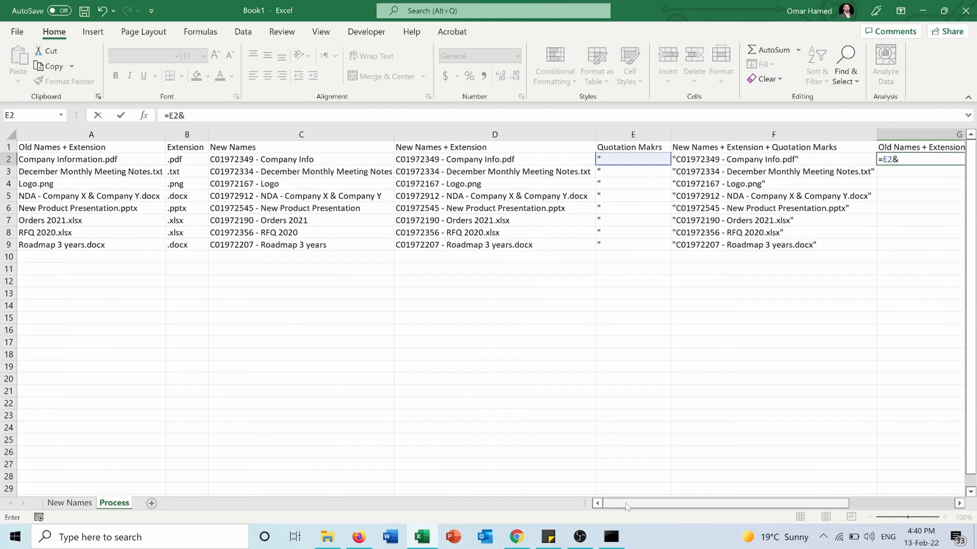
pyautogui.click(90, 160)
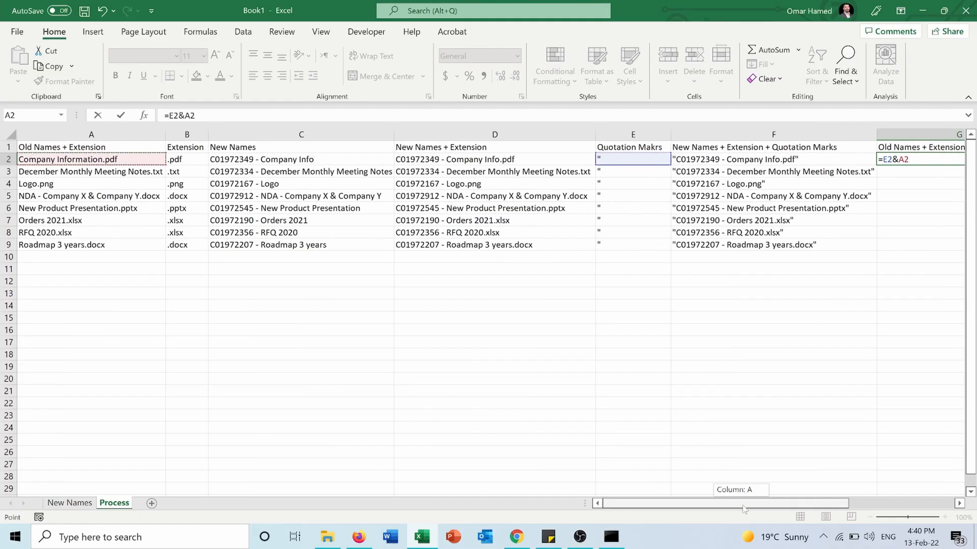
pyautogui.hscroll(3)
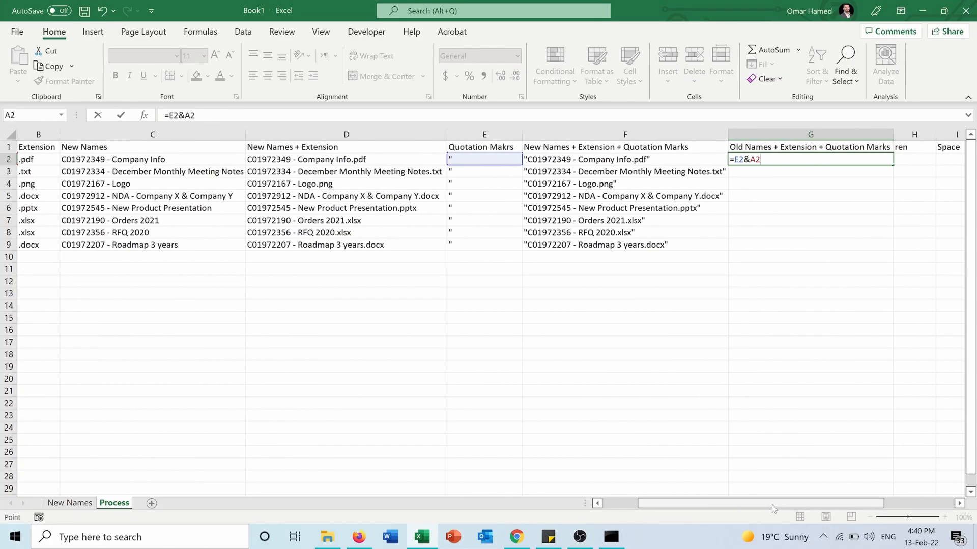
pyautogui.write('&')
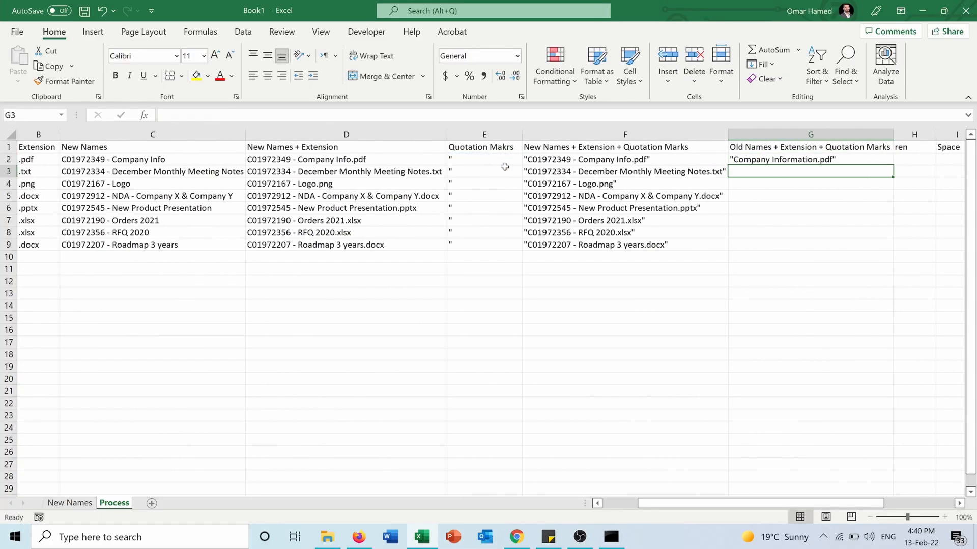
pyautogui.click(810, 159)
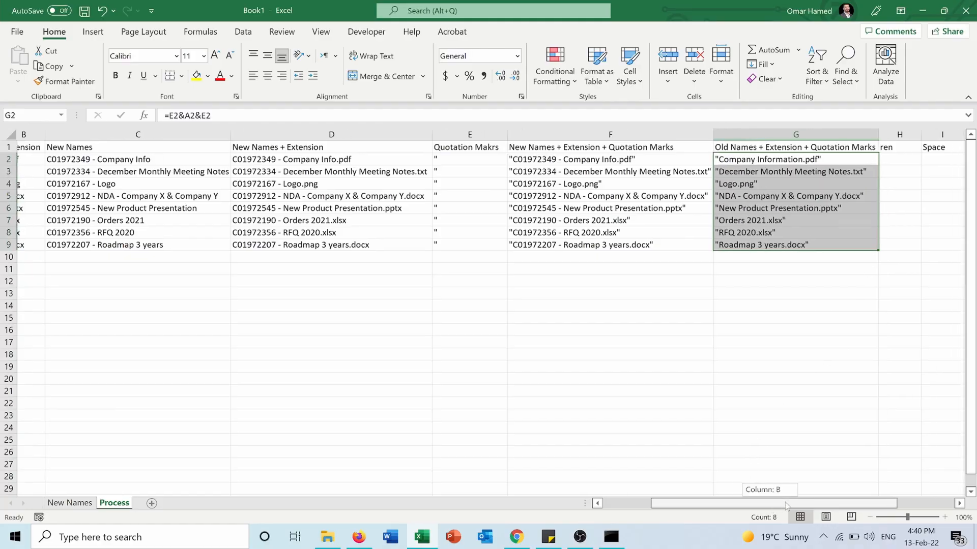
# Enter ren in H2 and fill it down the ren column for all eight files.
pyautogui.click(685, 159)
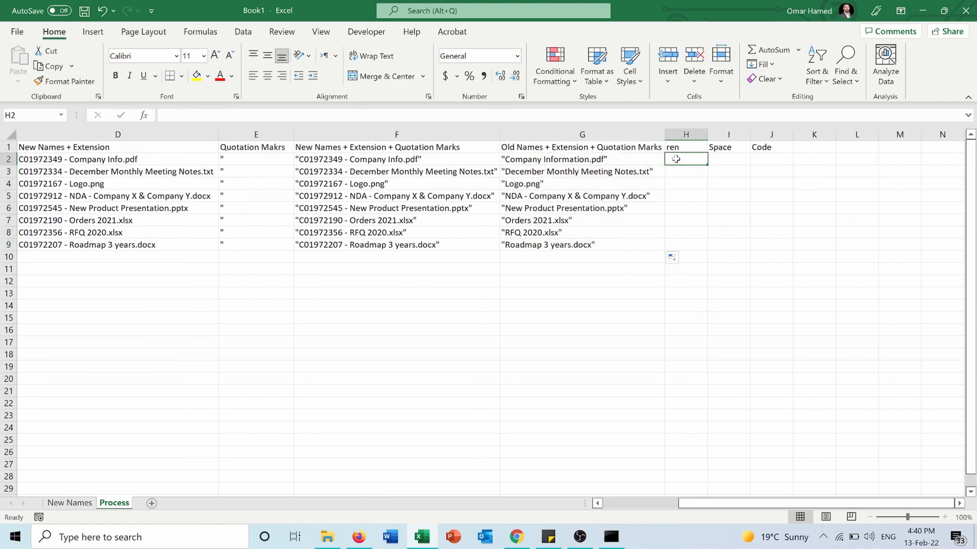
pyautogui.write('ren')
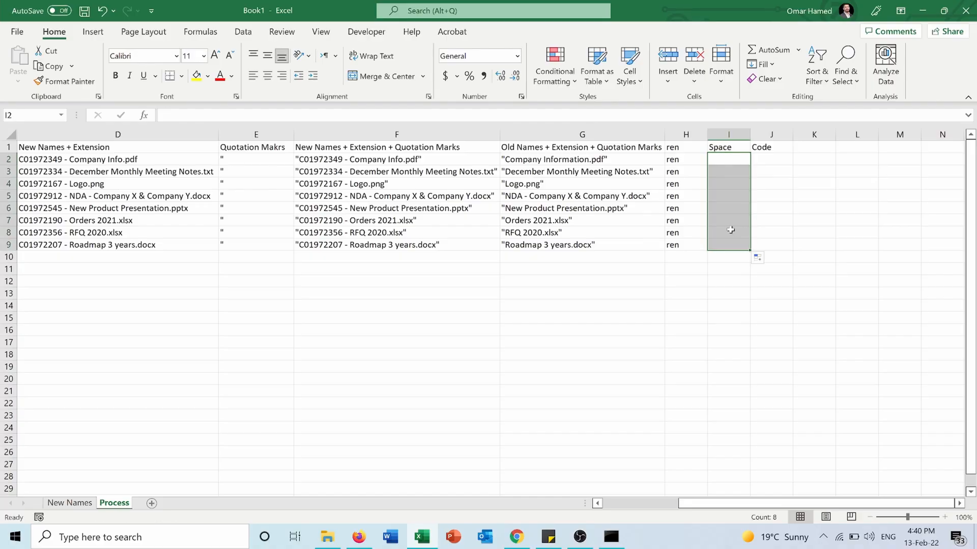
pyautogui.click(771, 159)
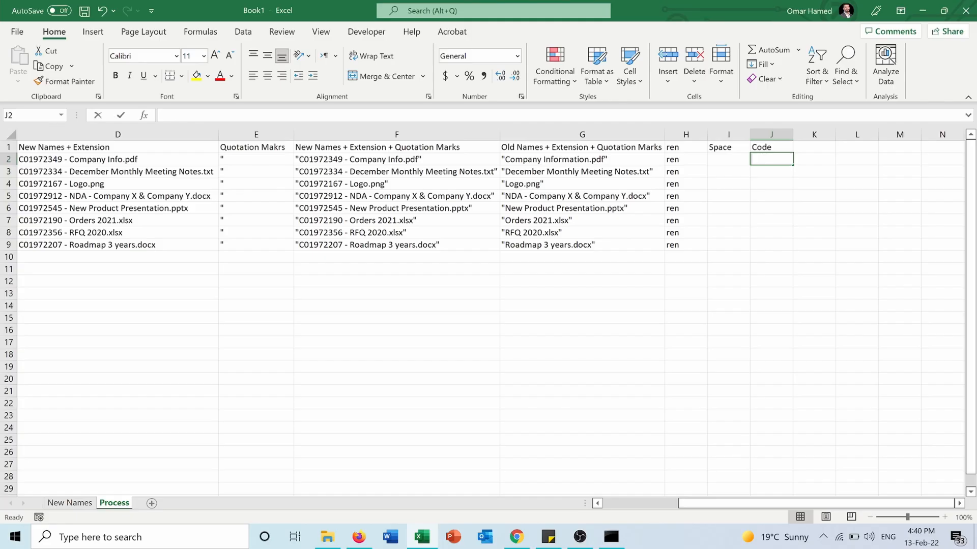
# Build =H2&I2&G2&I2&F2 in J2 and fill it to J9, giving each file a full ren command.
pyautogui.write('=')
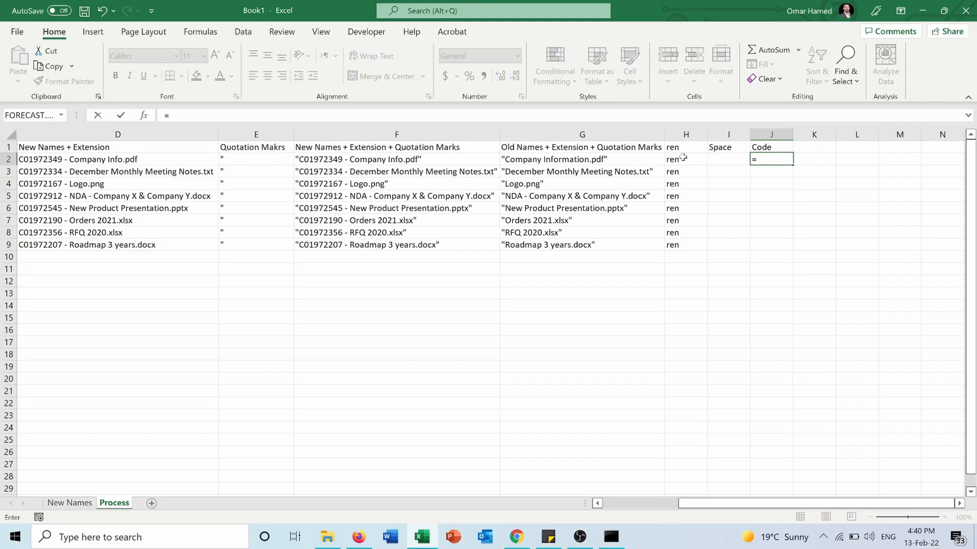
pyautogui.click(685, 159)
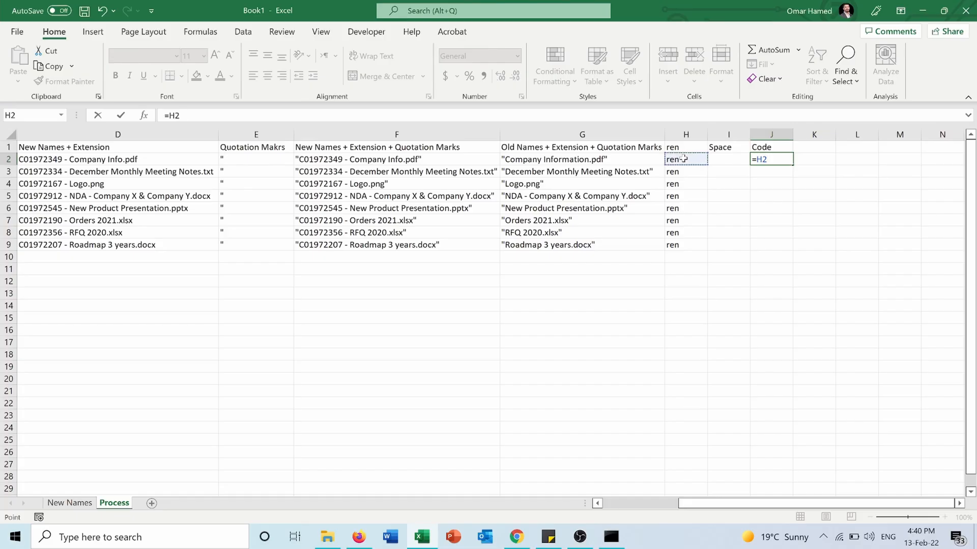
pyautogui.click(727, 160)
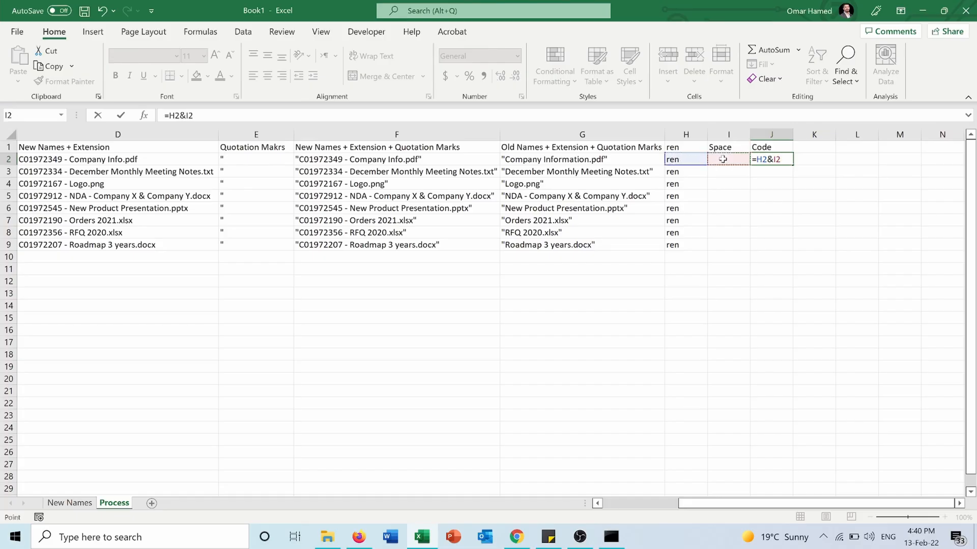
pyautogui.write('&')
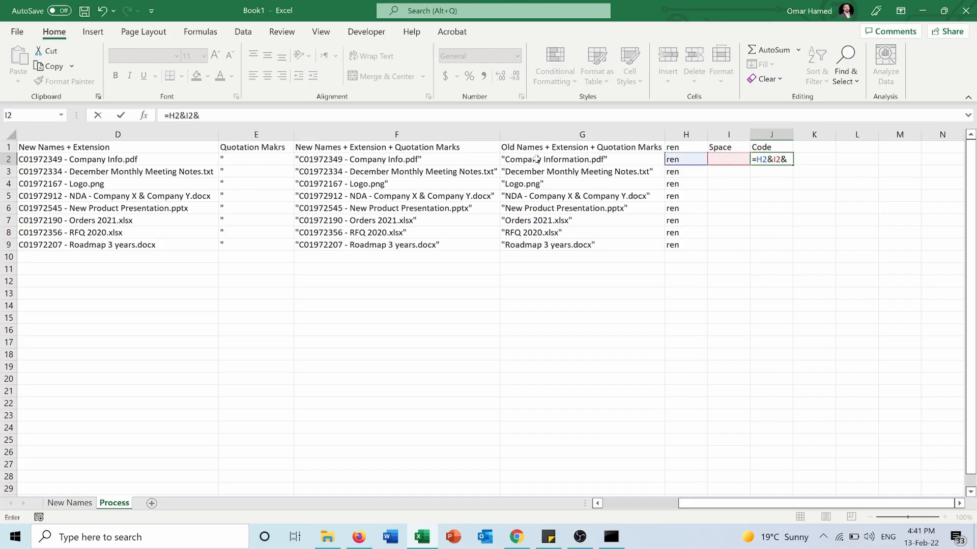
pyautogui.click(581, 159)
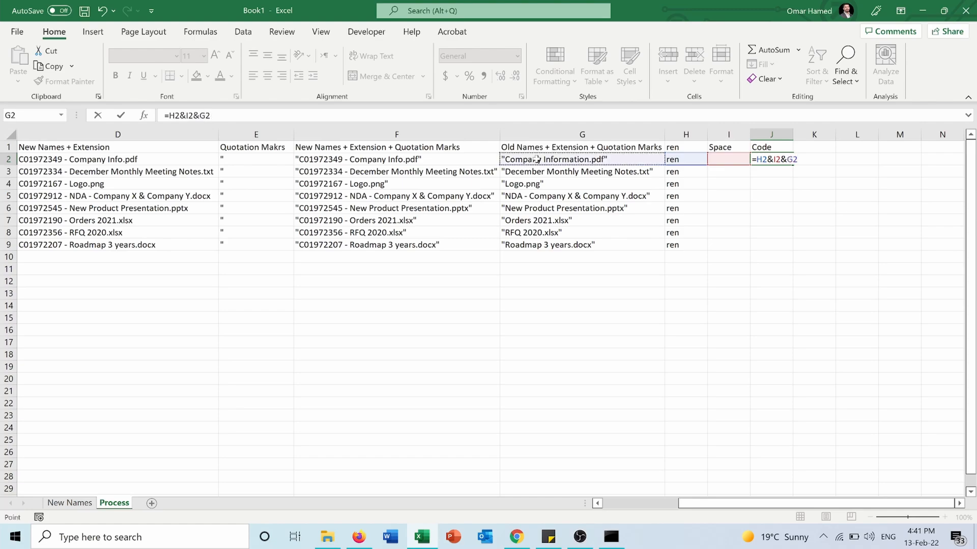
pyautogui.write('&')
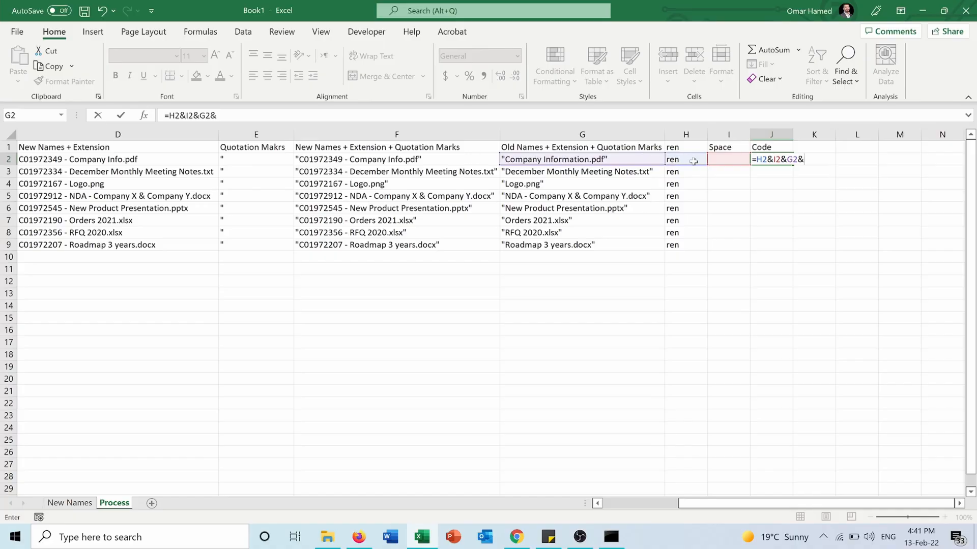
pyautogui.click(727, 159)
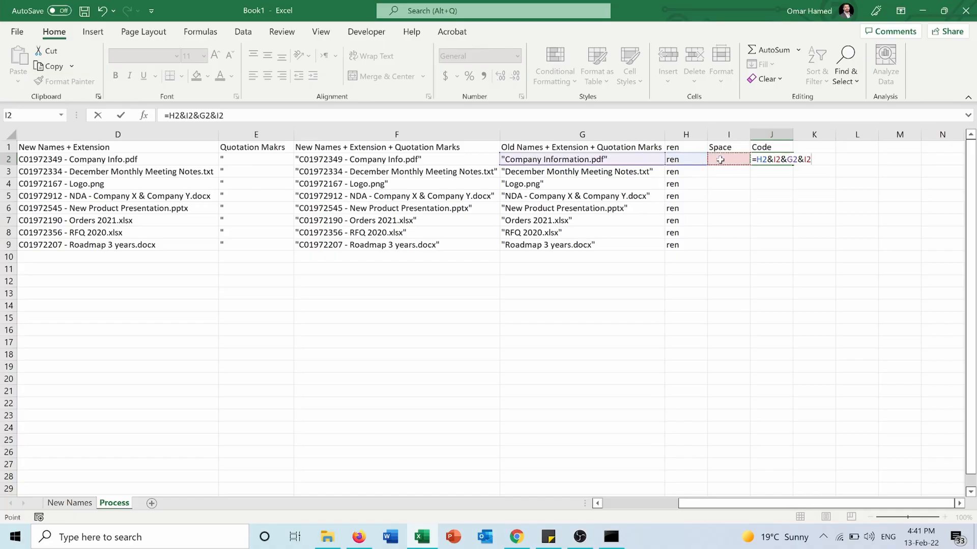
pyautogui.write('&')
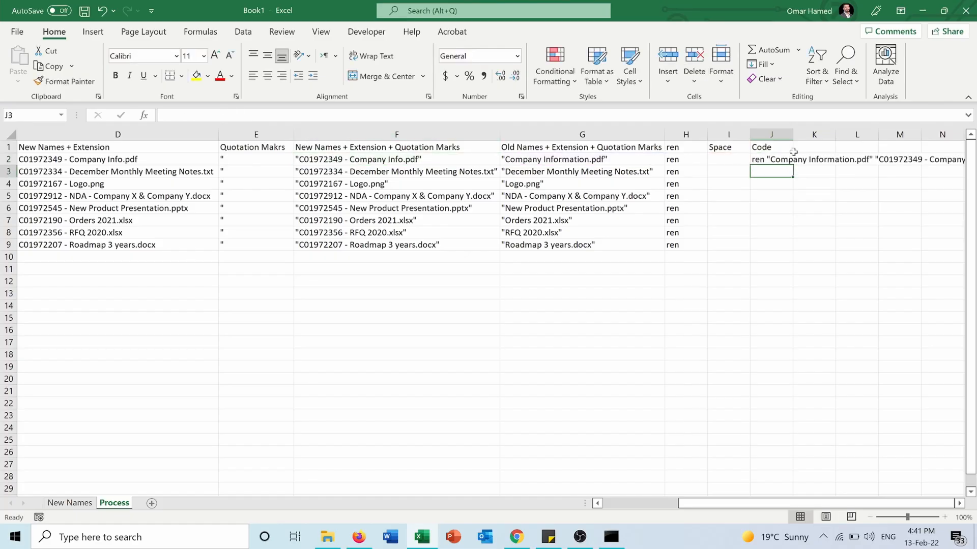
pyautogui.click(770, 158)
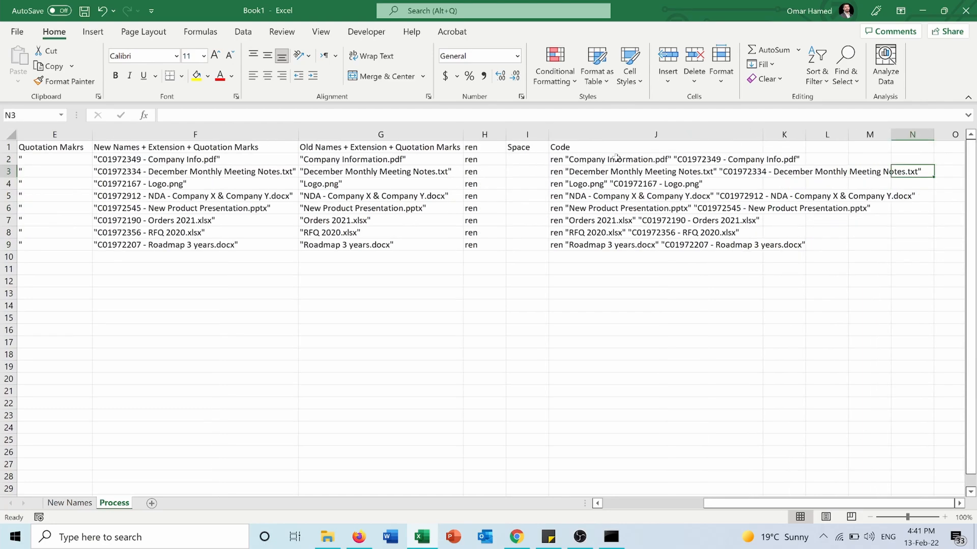
# Copy the eight ren commands from J2:J9 and run them in Command Prompt.
pyautogui.click(655, 159)
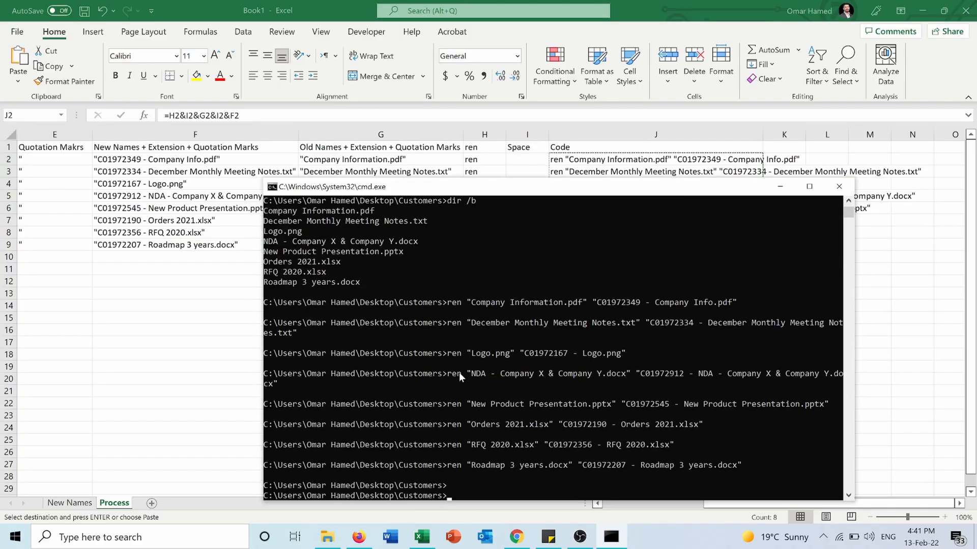
# View the Customers folder to confirm the eight serial-number-prefixed file names.
pyautogui.click(327, 537)
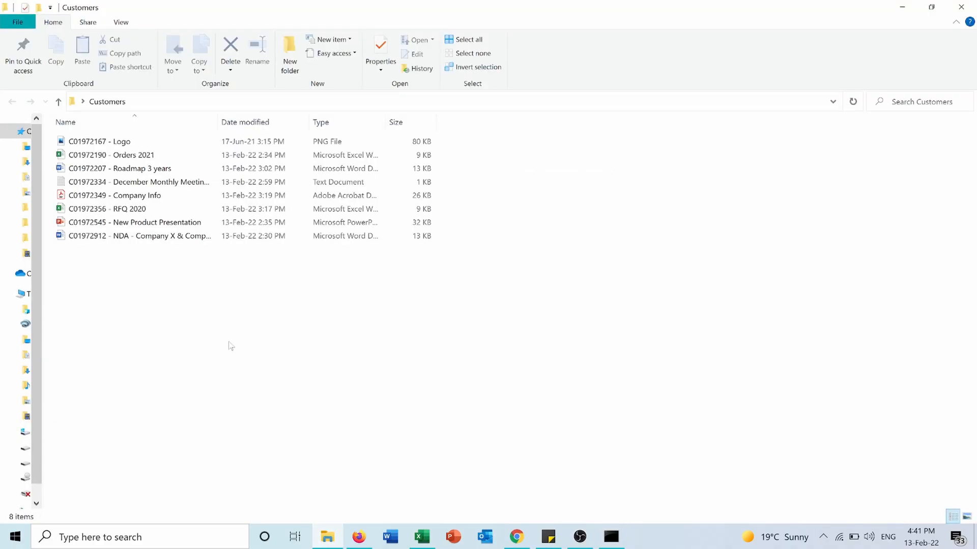
pyautogui.moveTo(100, 142)
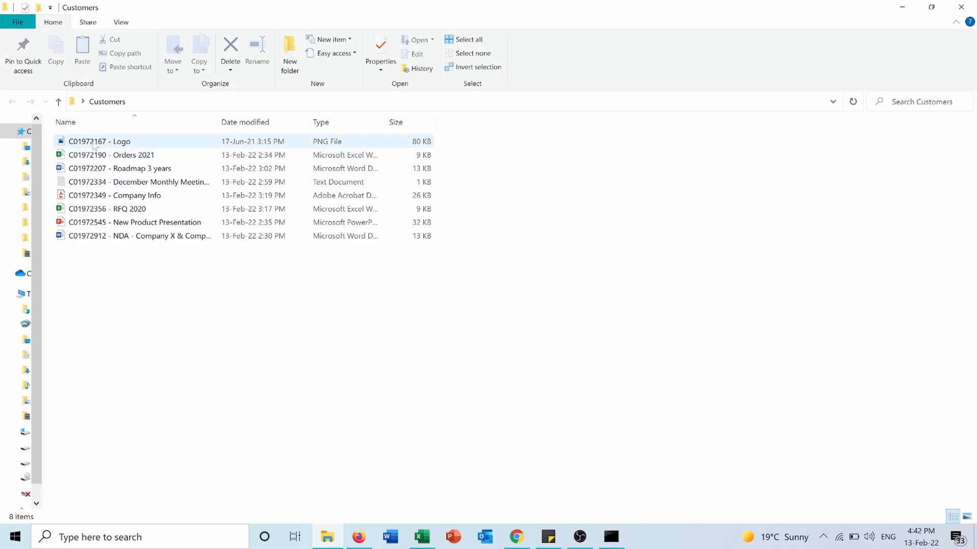
pyautogui.click(109, 262)
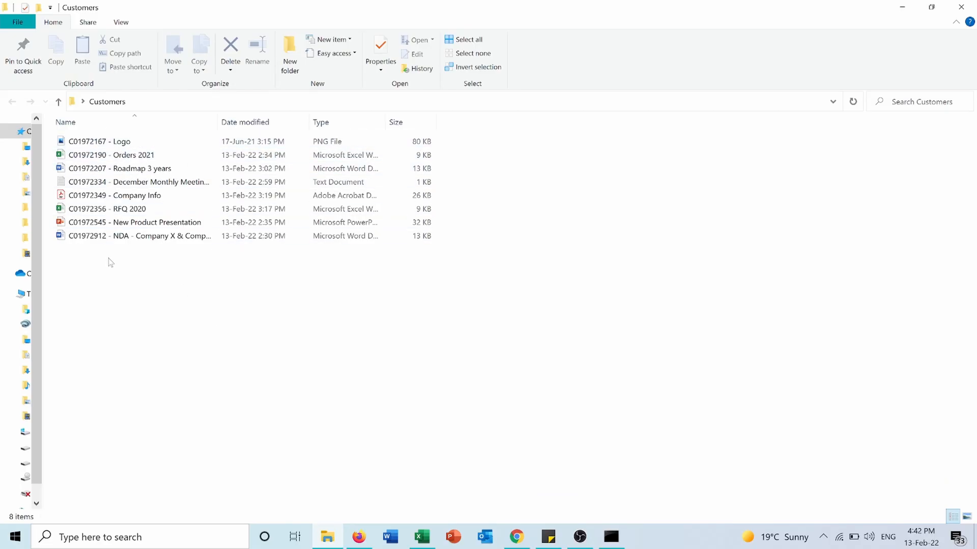